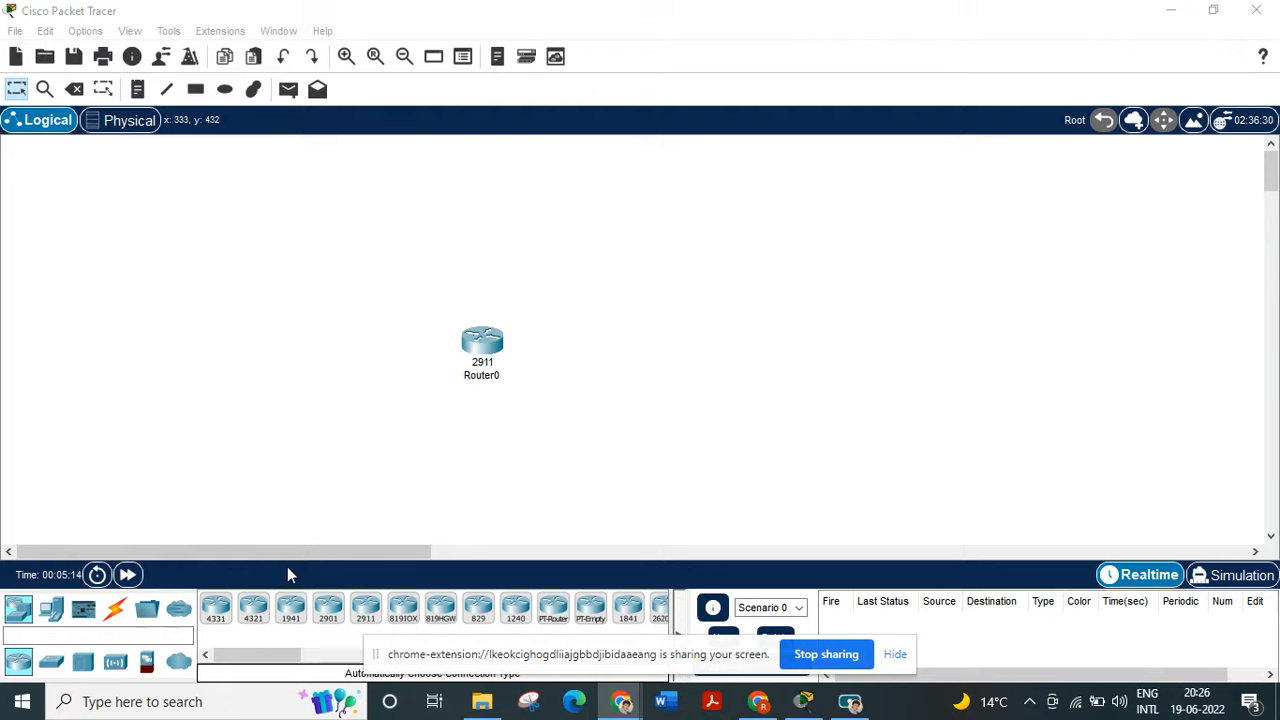
mouse_move(485, 362)
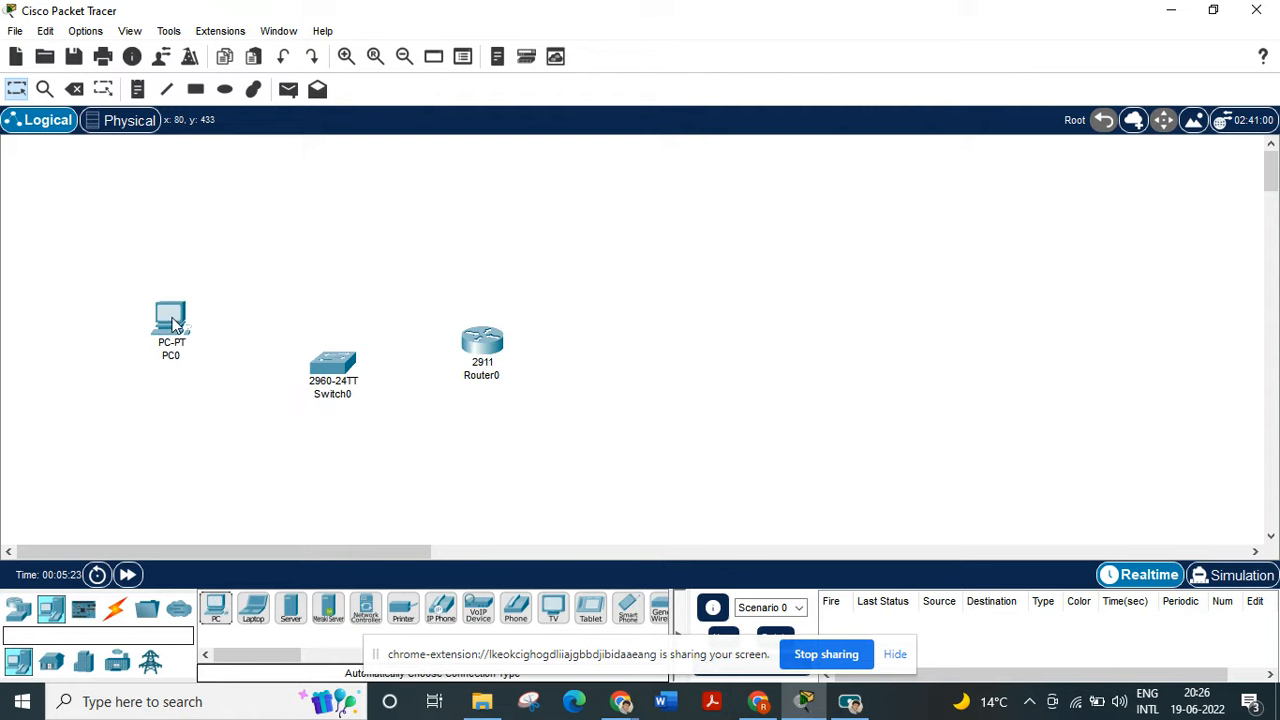
Place PC1 below PC0 and select the cable connections category
drag(171, 320, 171, 445)
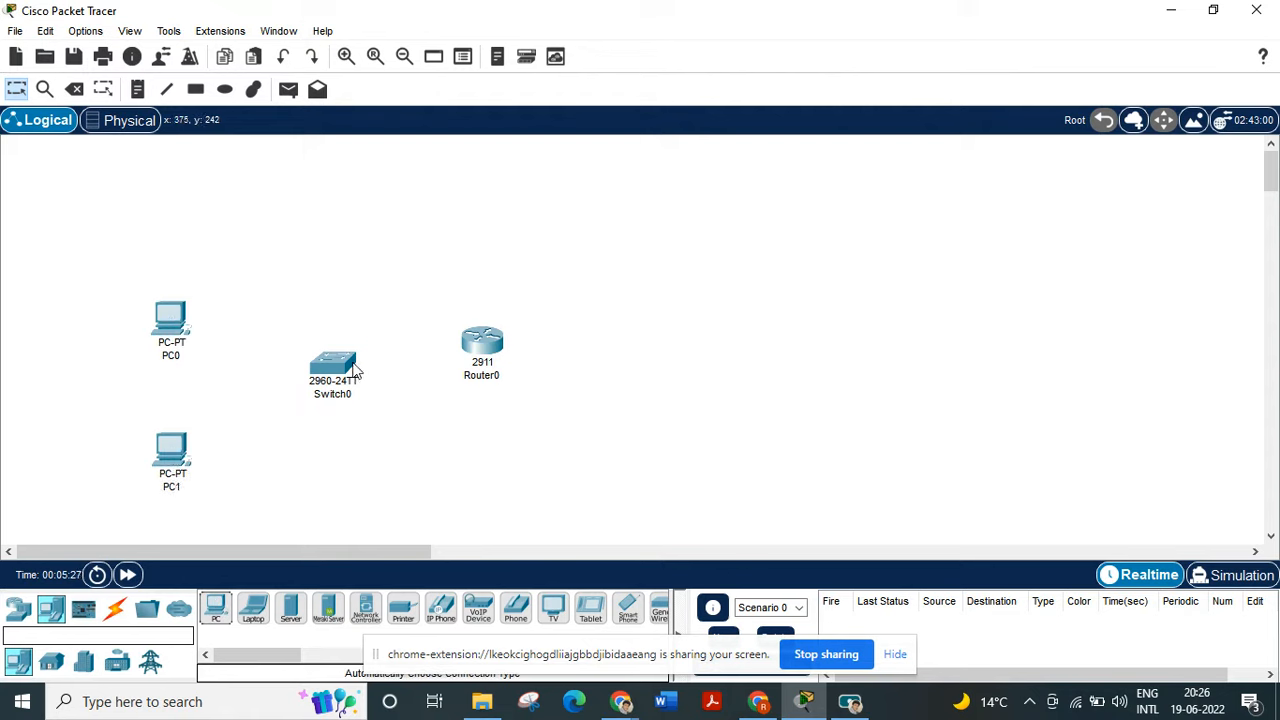
click(115, 608)
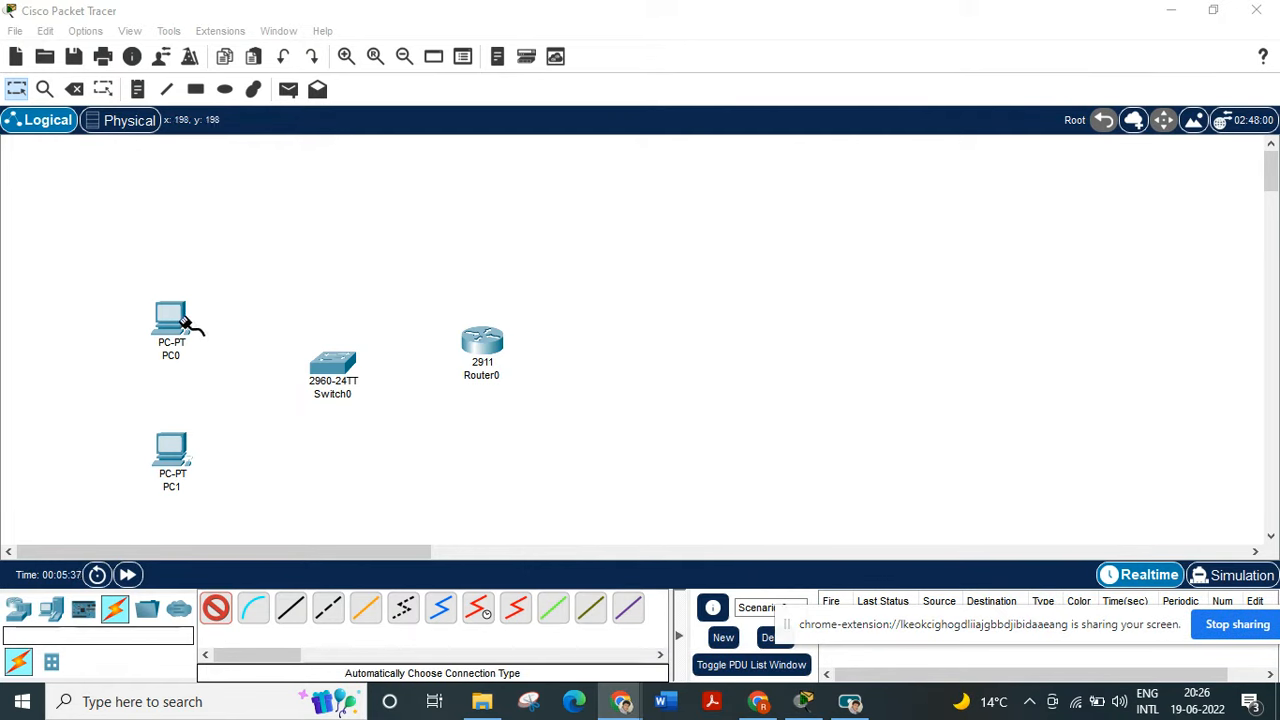
Start an automatically typed cable from PC0 to Switch0
click(332, 363)
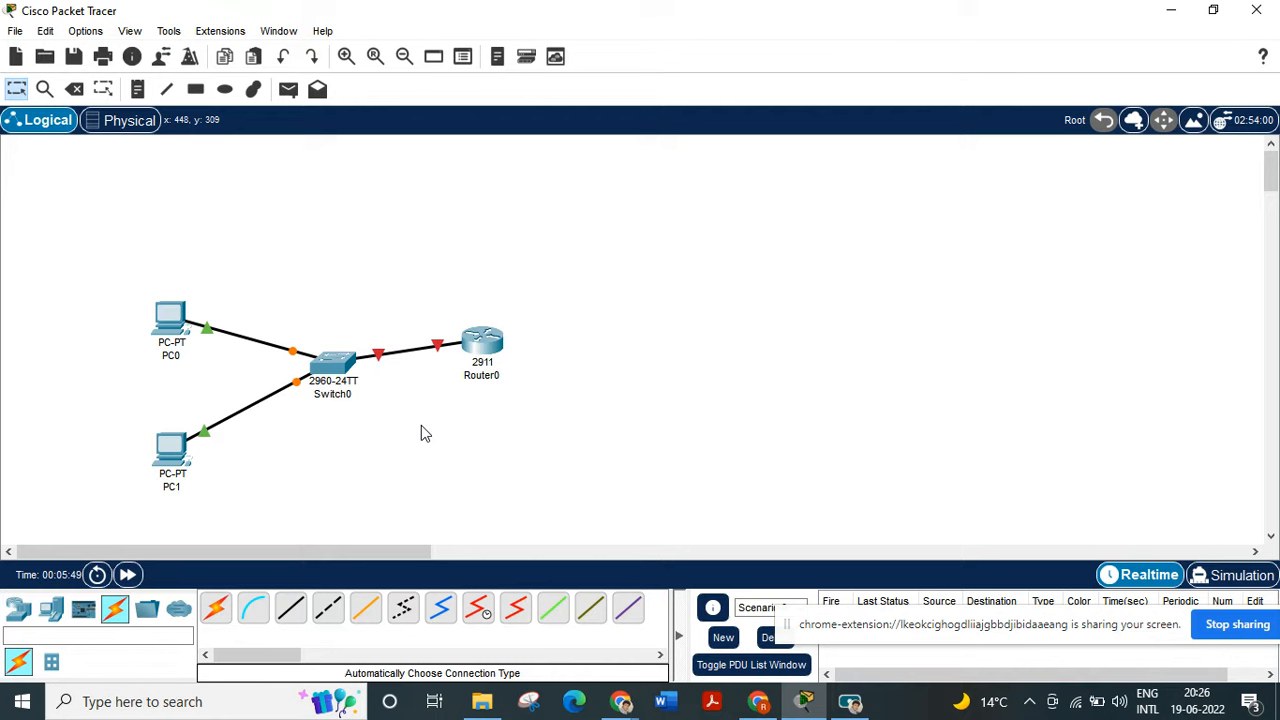
mouse_move(437, 355)
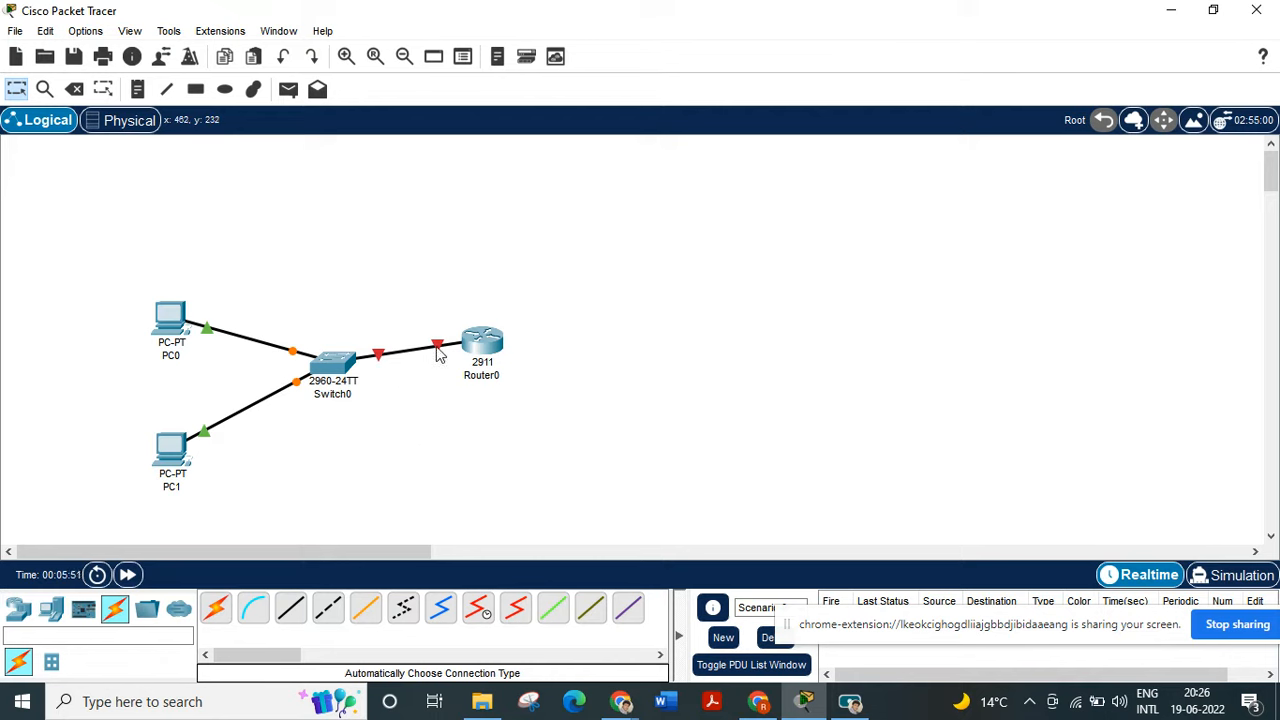
mouse_move(442, 355)
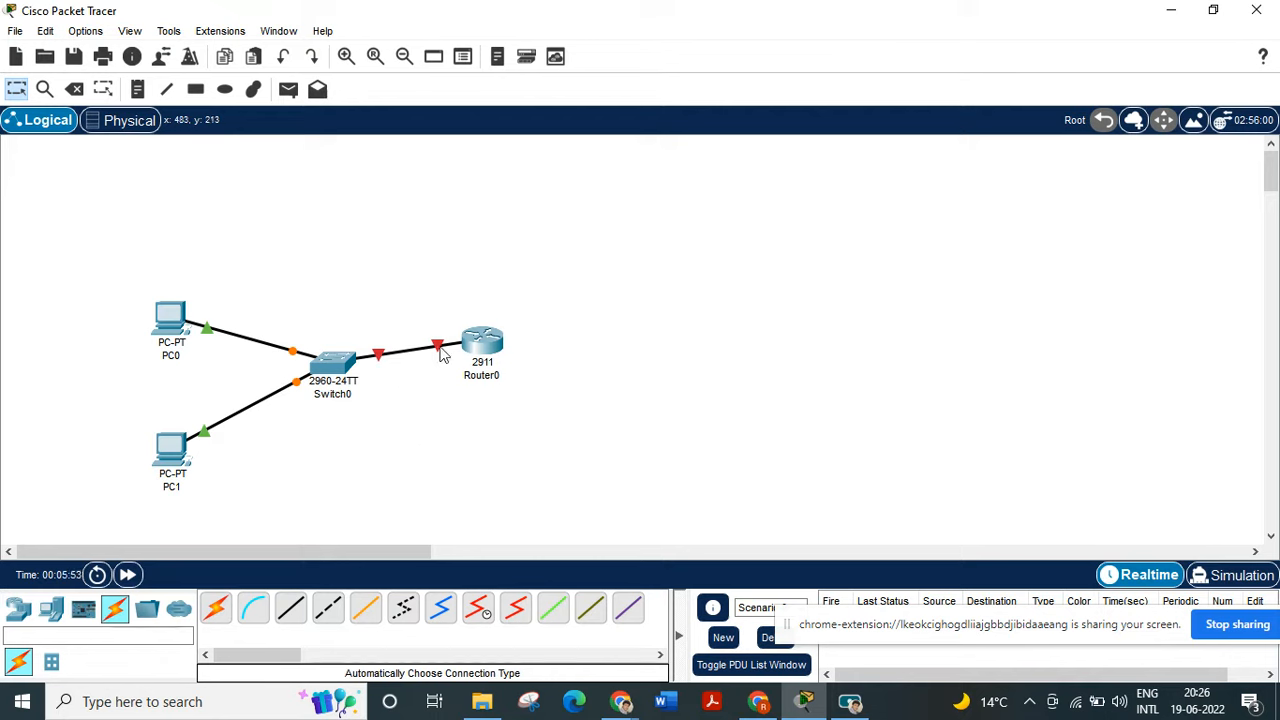
mouse_move(490, 345)
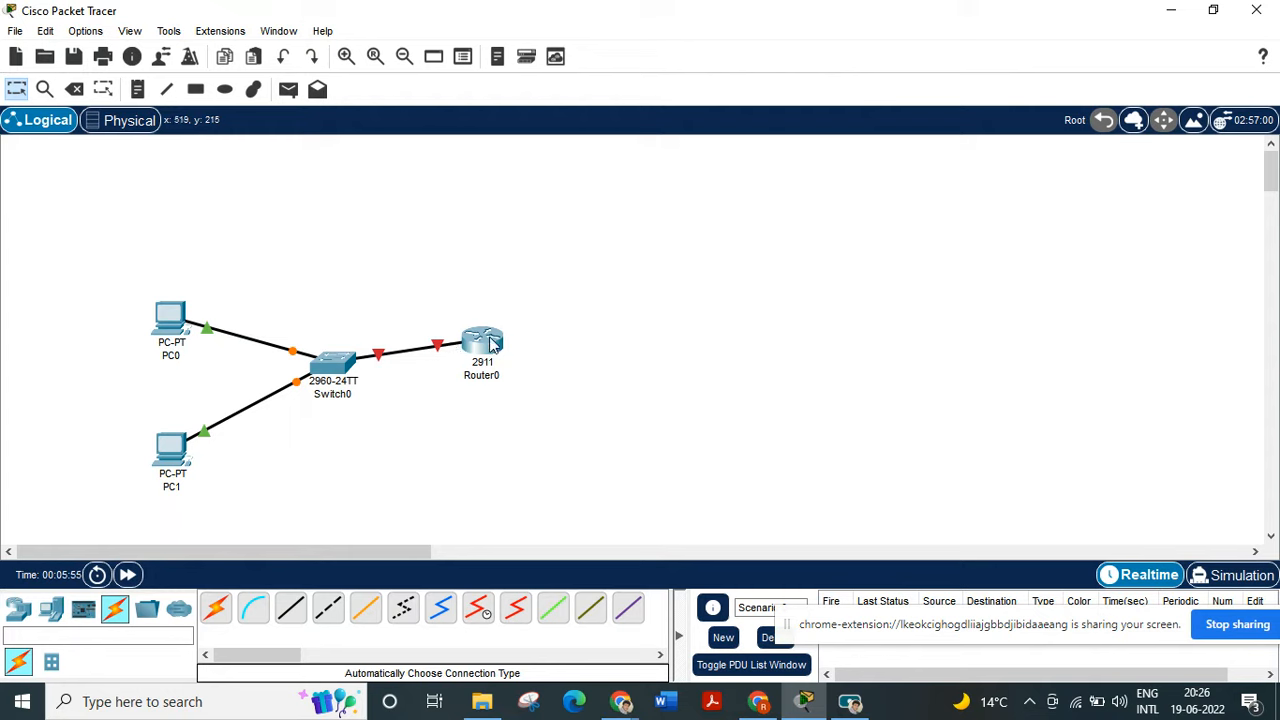
mouse_move(482, 340)
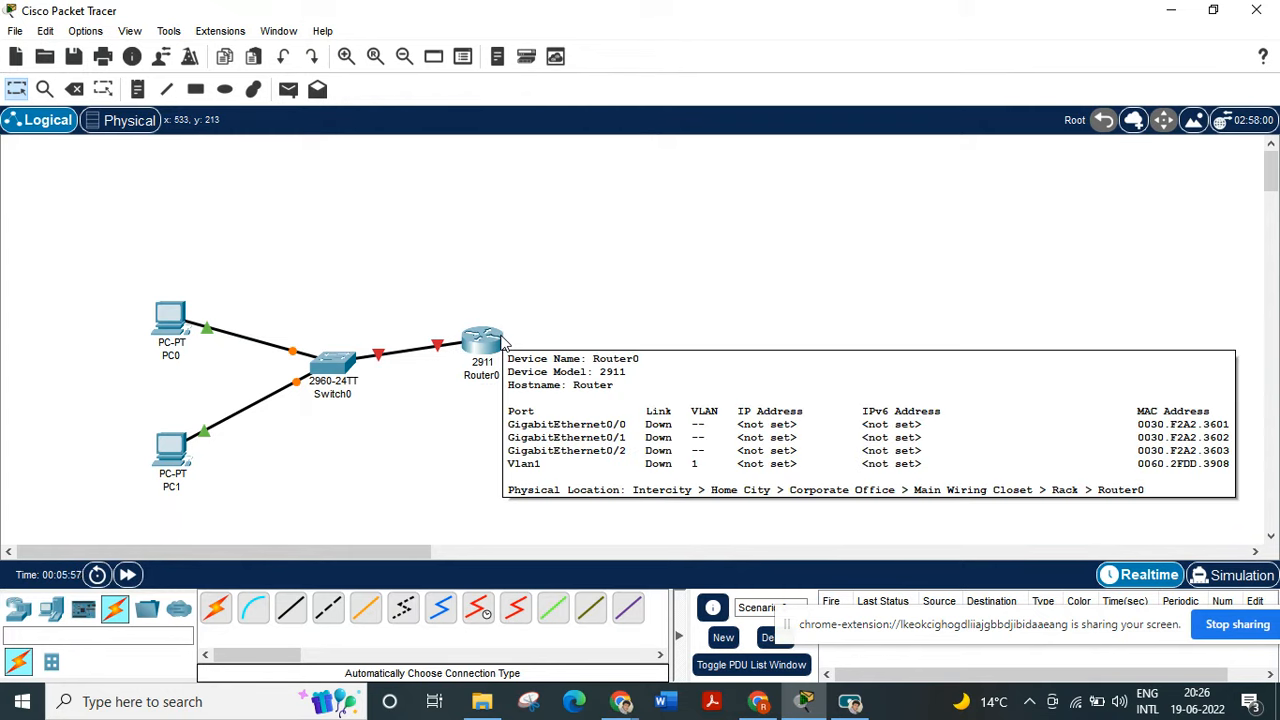
mouse_move(490, 345)
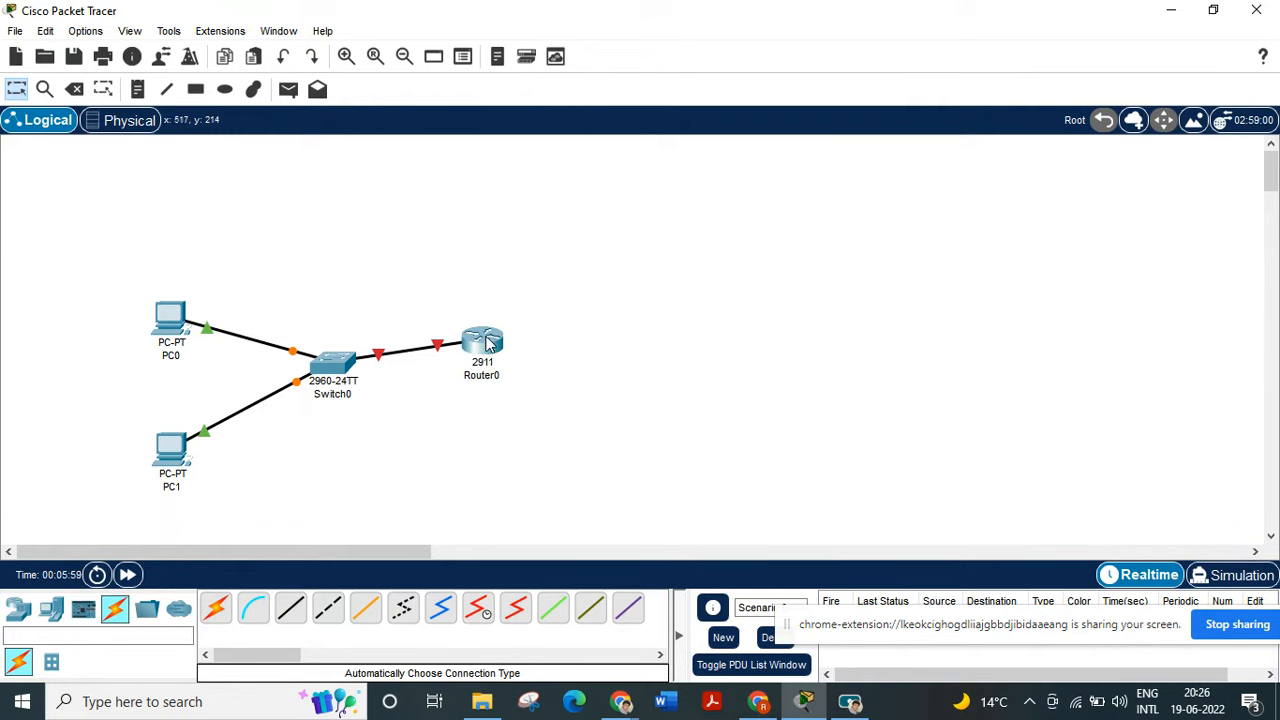
mouse_move(482, 343)
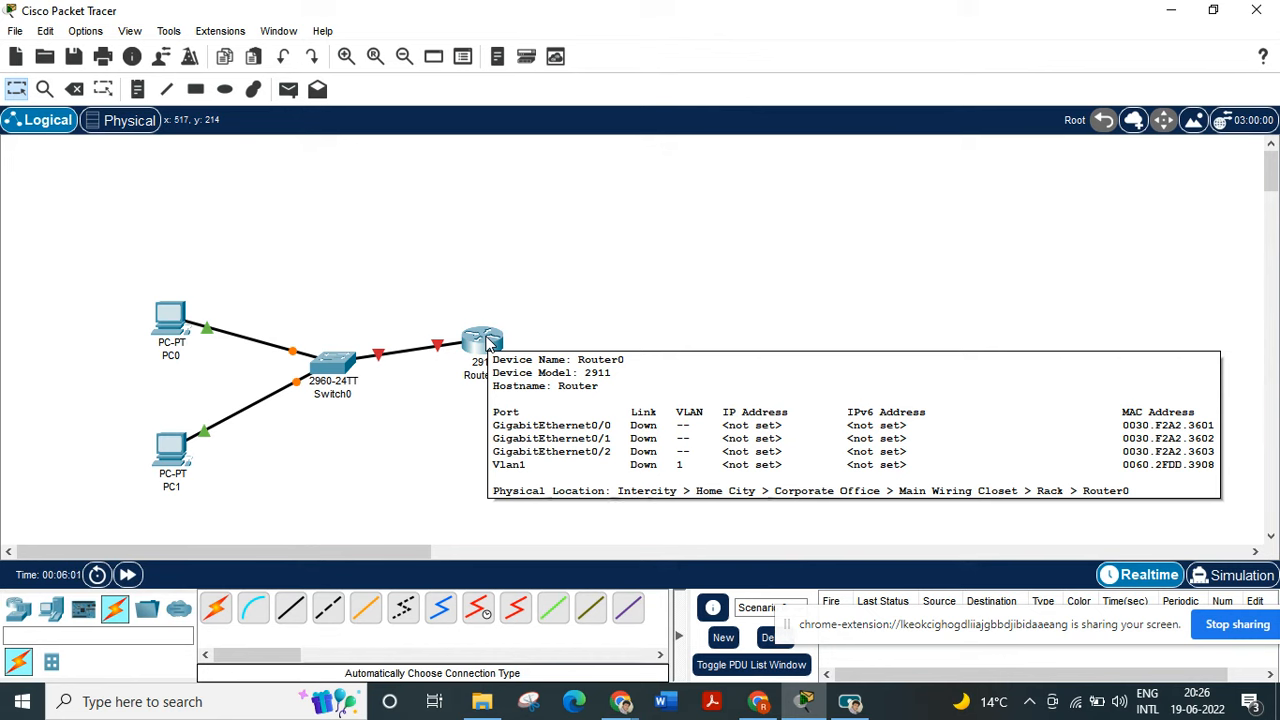
Open Router0's configuration window from the topology
double_click(483, 340)
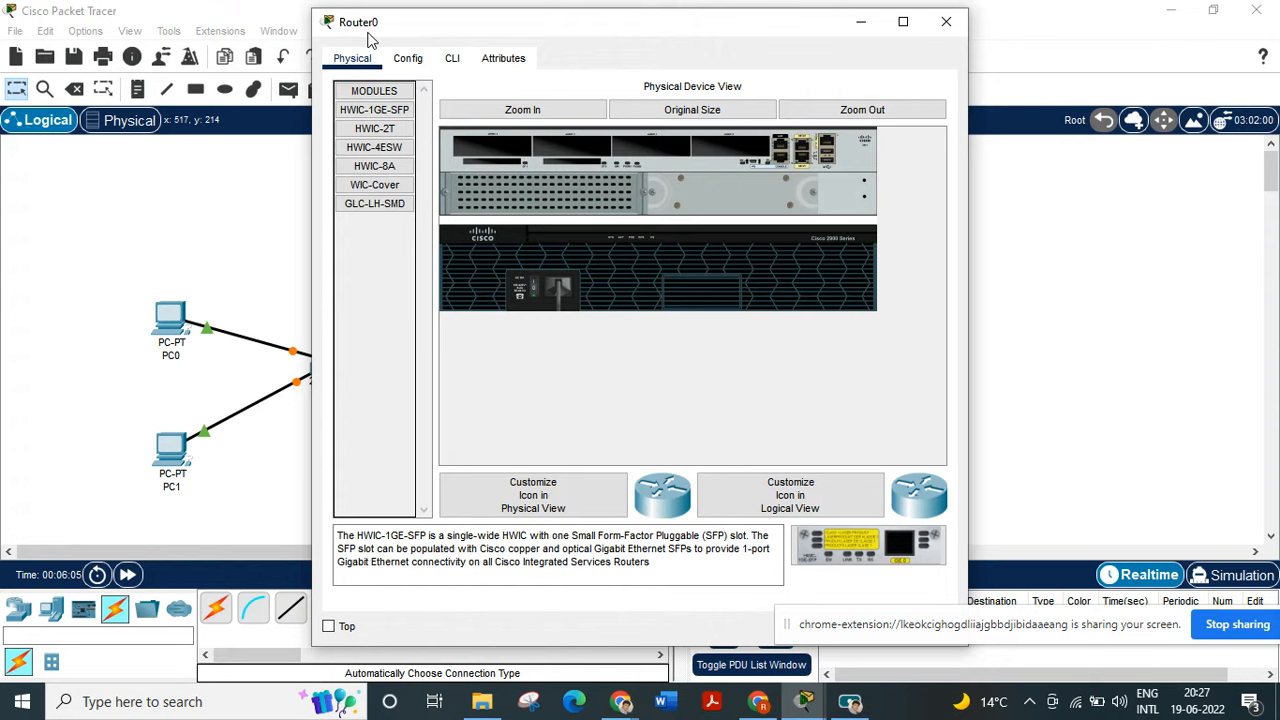
In Router0's CLI, decline the setup dialog and enter privileged mode with 'en'
click(451, 57)
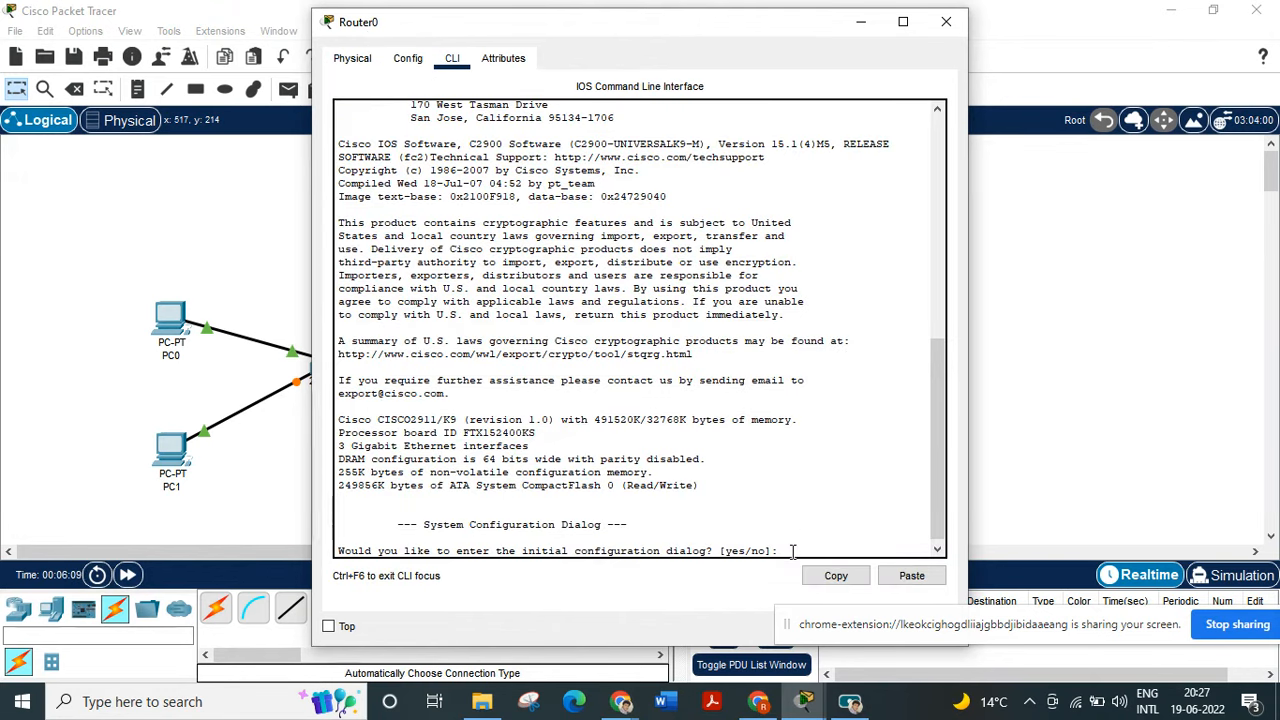
text(no)
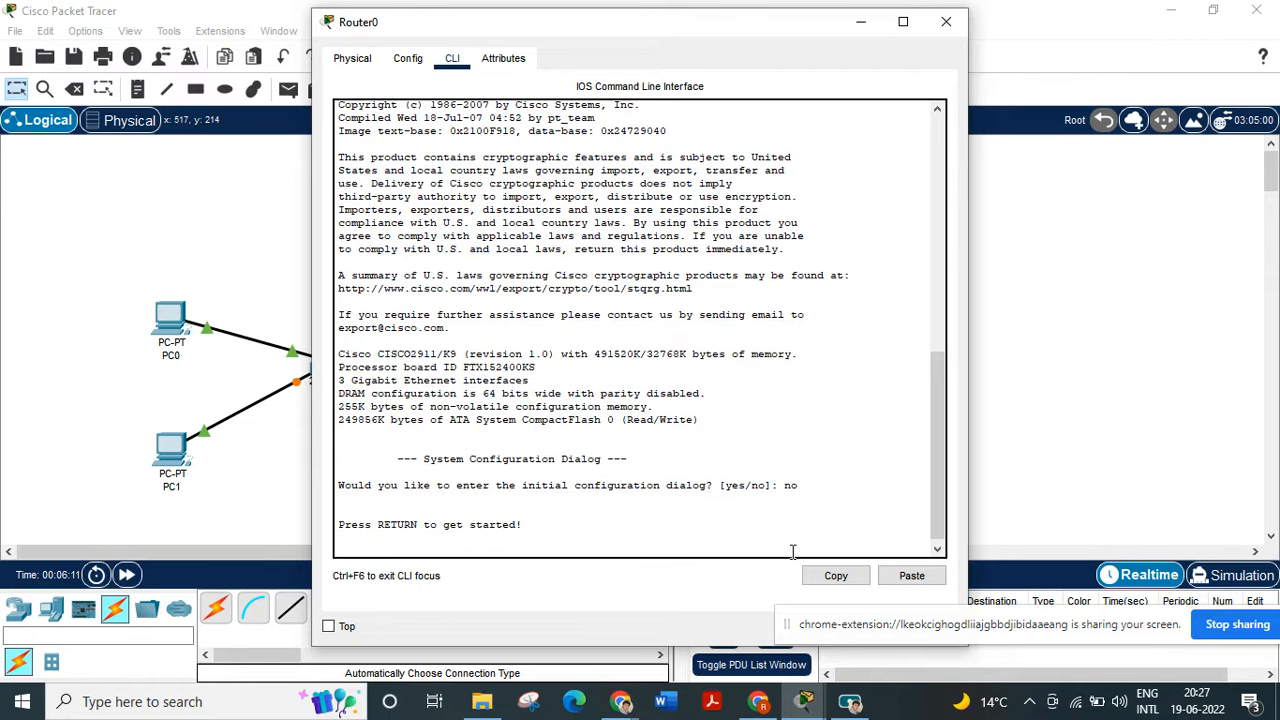
text(en)
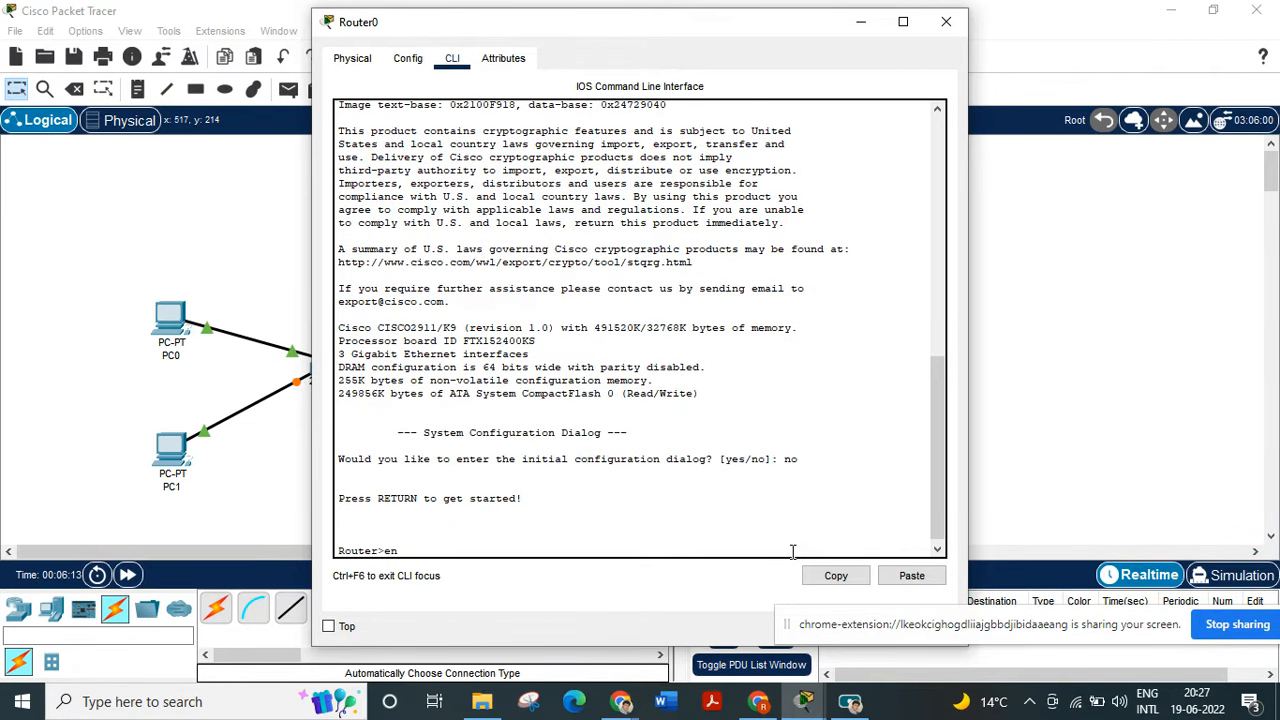
key(Return)
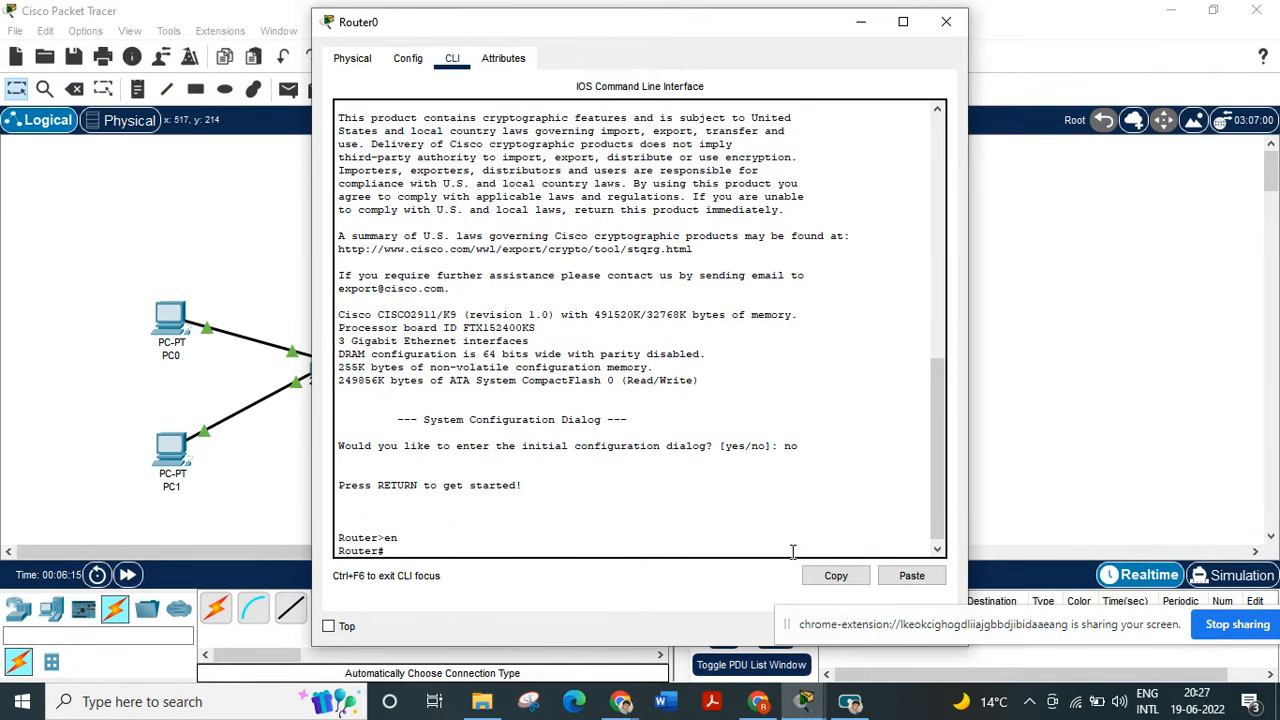
Enter global configuration mode and type 'interface gigabitethernet 0/0'
text(configure)
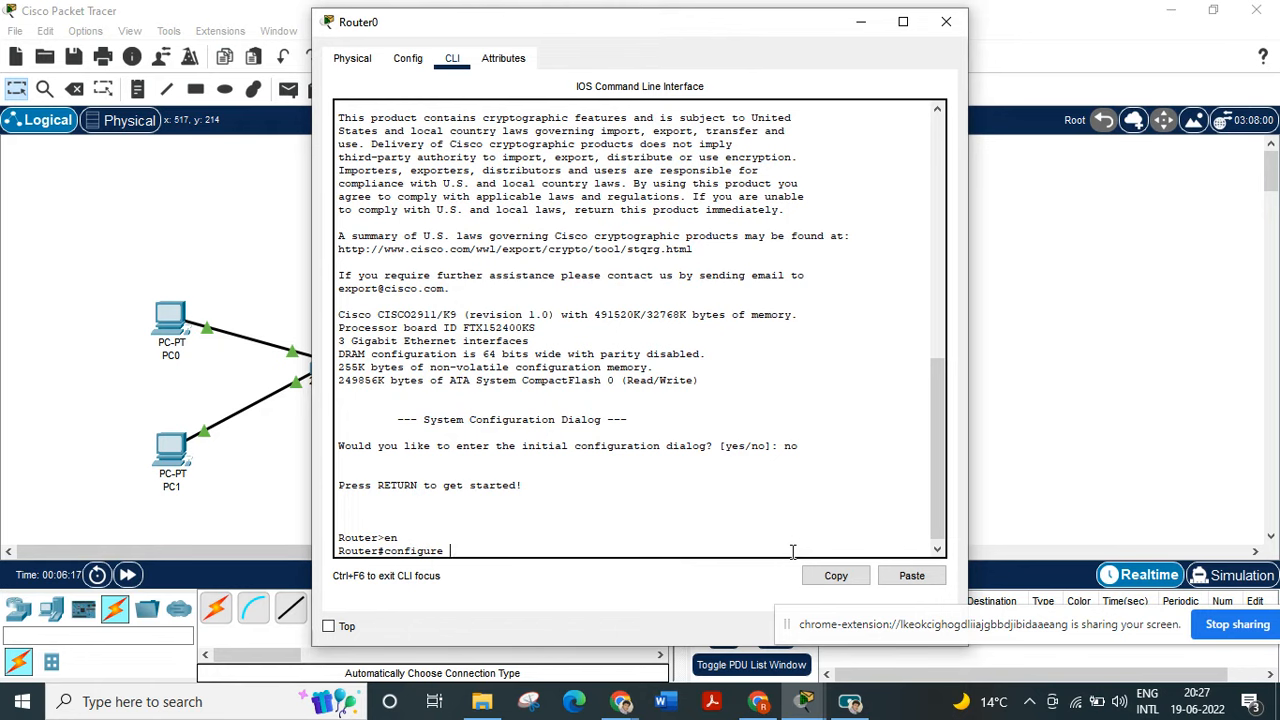
text(terminal)
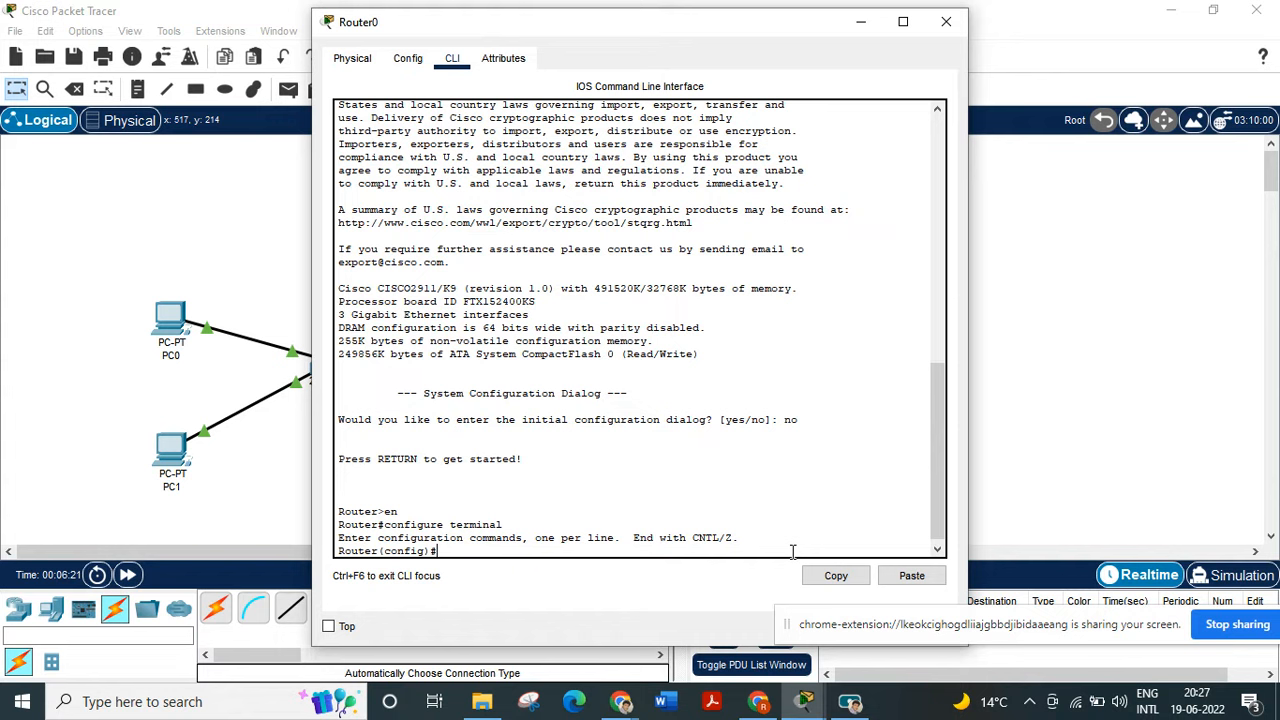
text(interface giga)
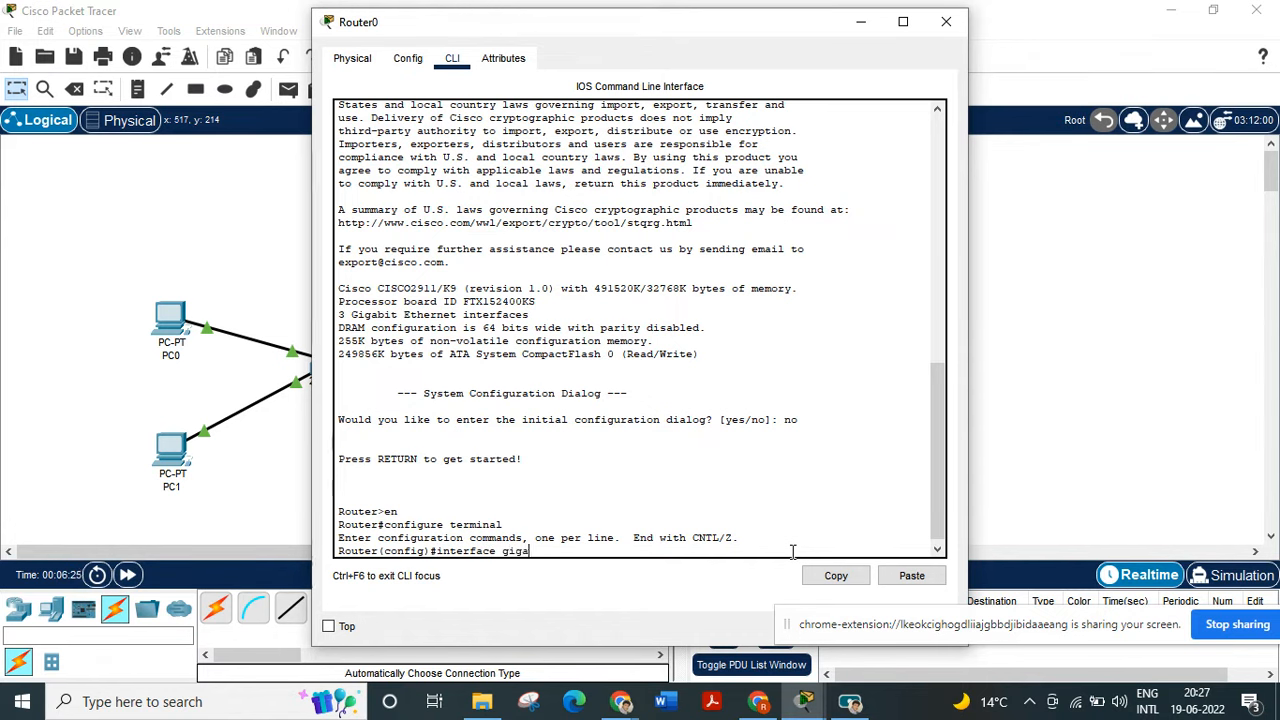
text(bitethernet)
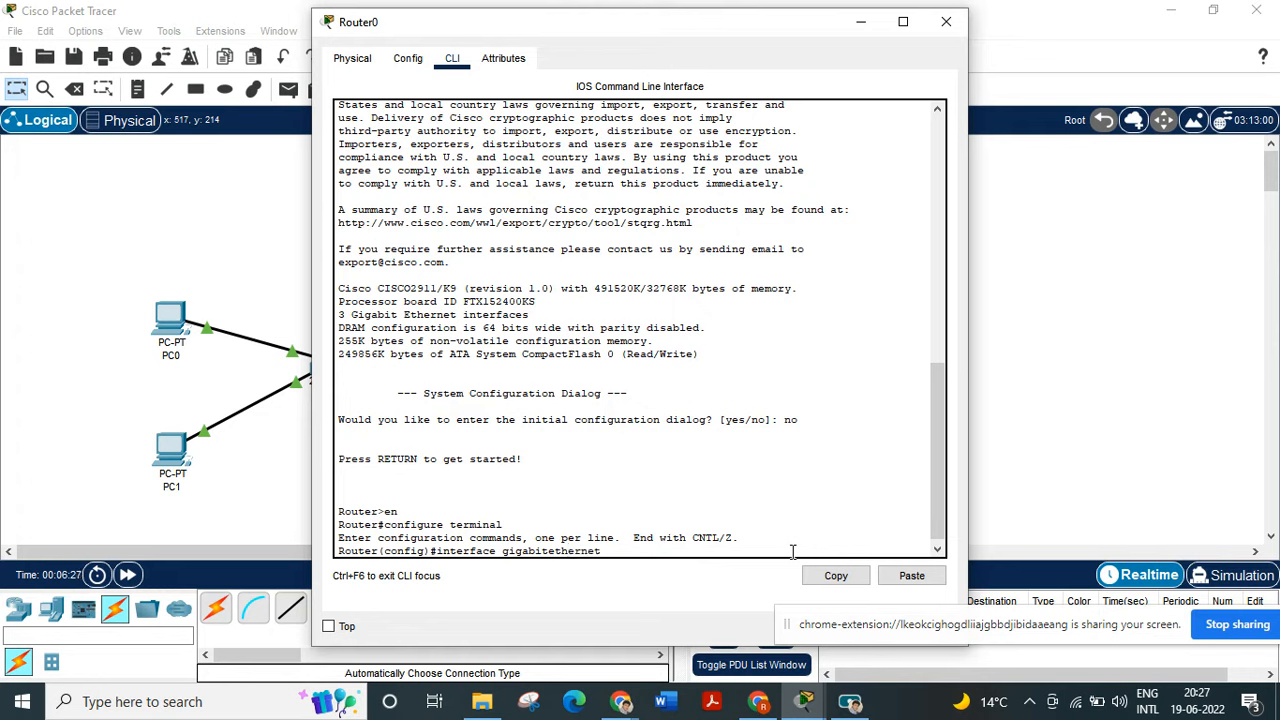
text(0/0)
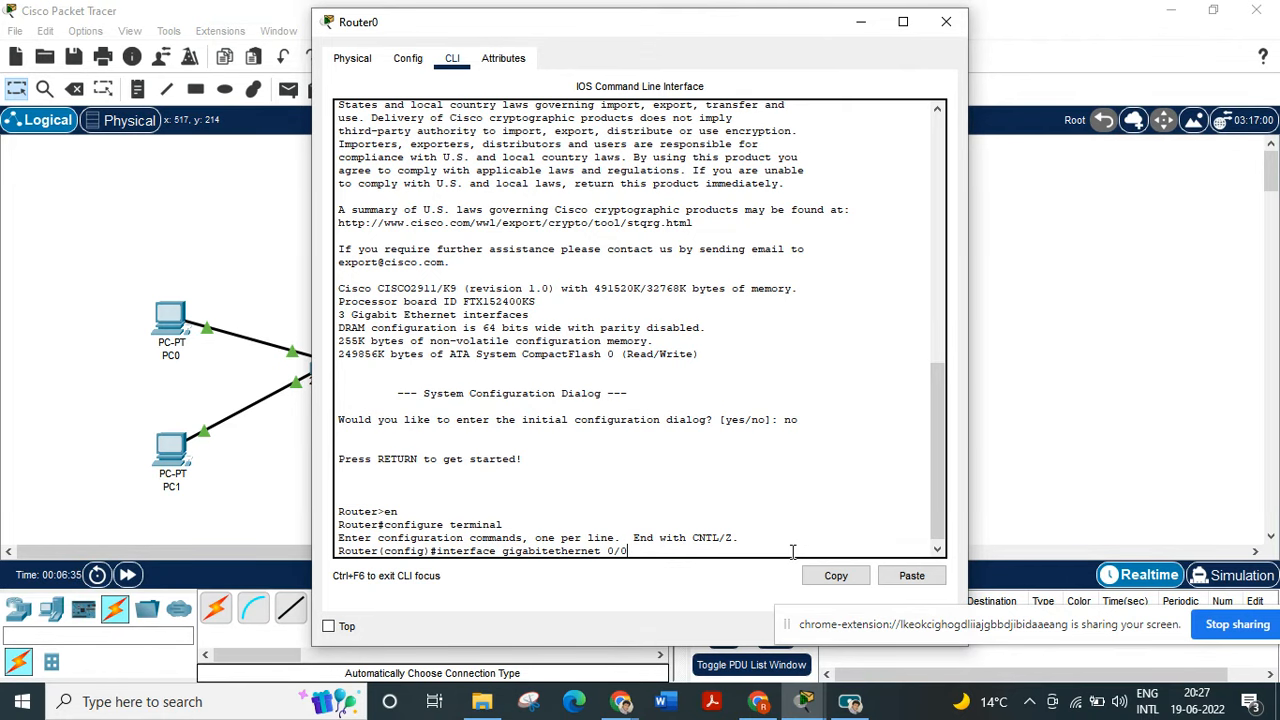
Bring the topology into view to check that both PC links are green
click(945, 21)
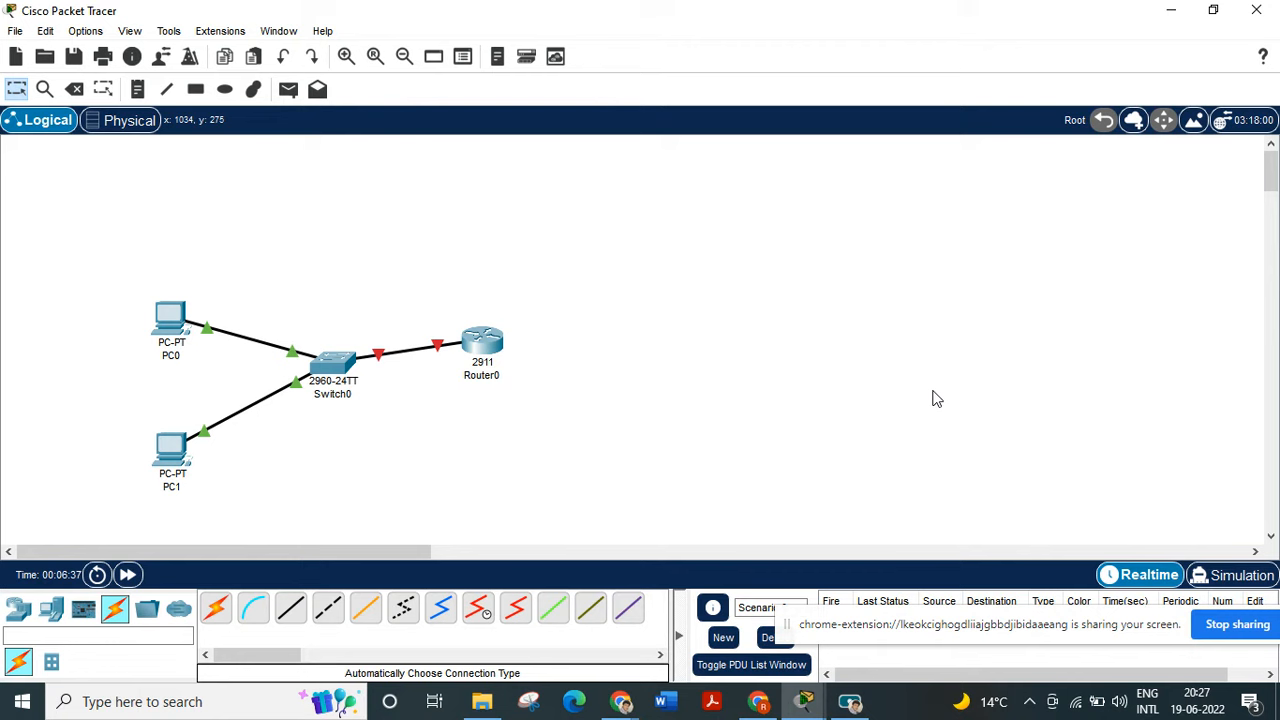
mouse_move(480, 400)
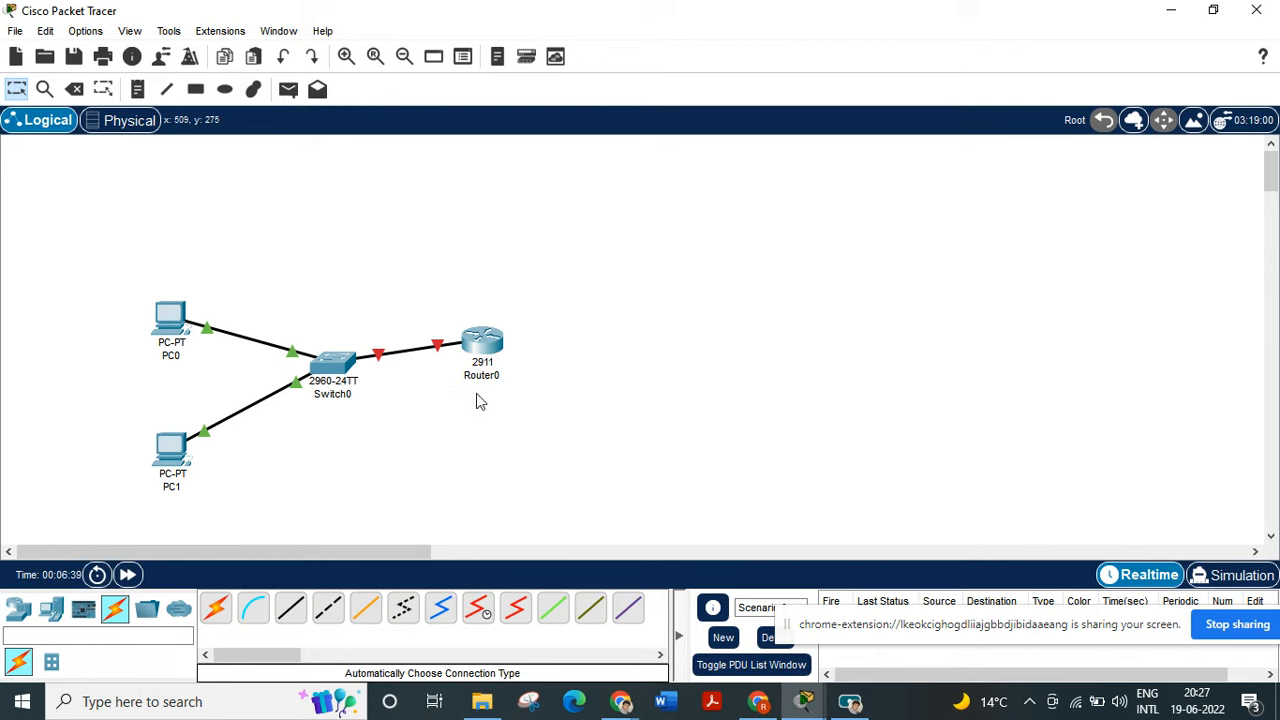
mouse_move(444, 349)
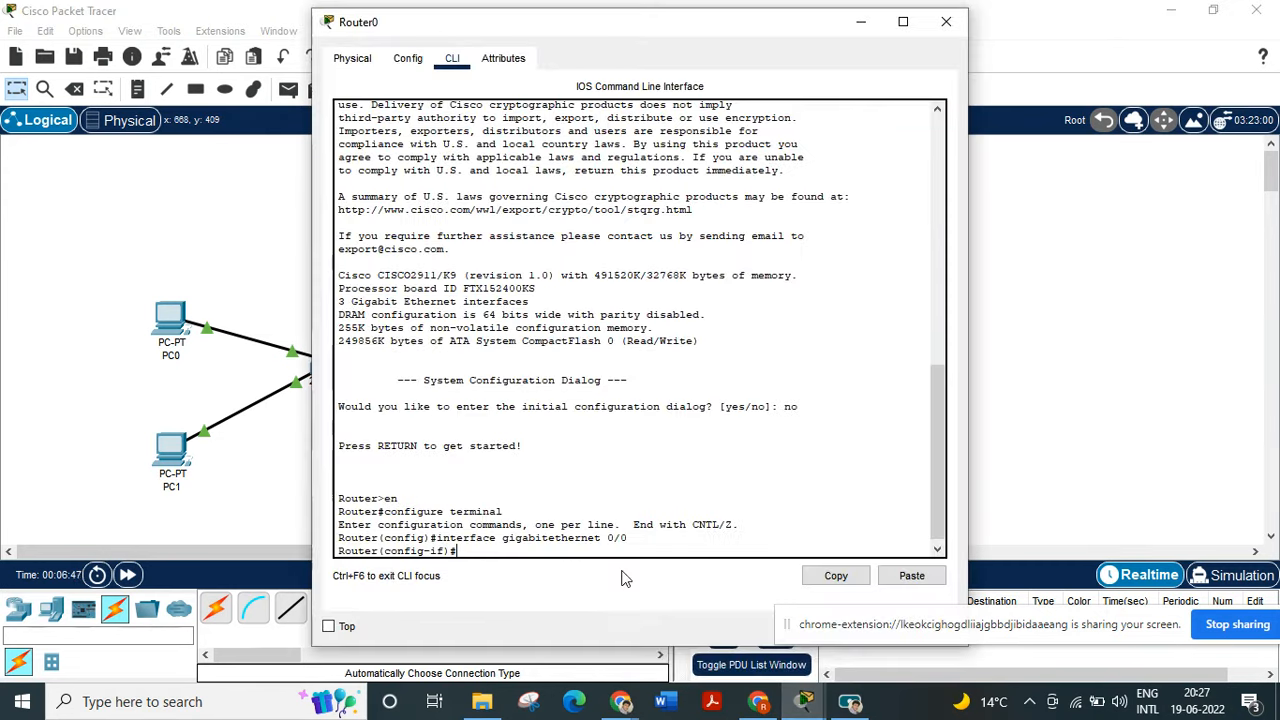
Assign GigabitEthernet0/0 address 192.168.1.1 with mask 255.255.255.0
text(i)
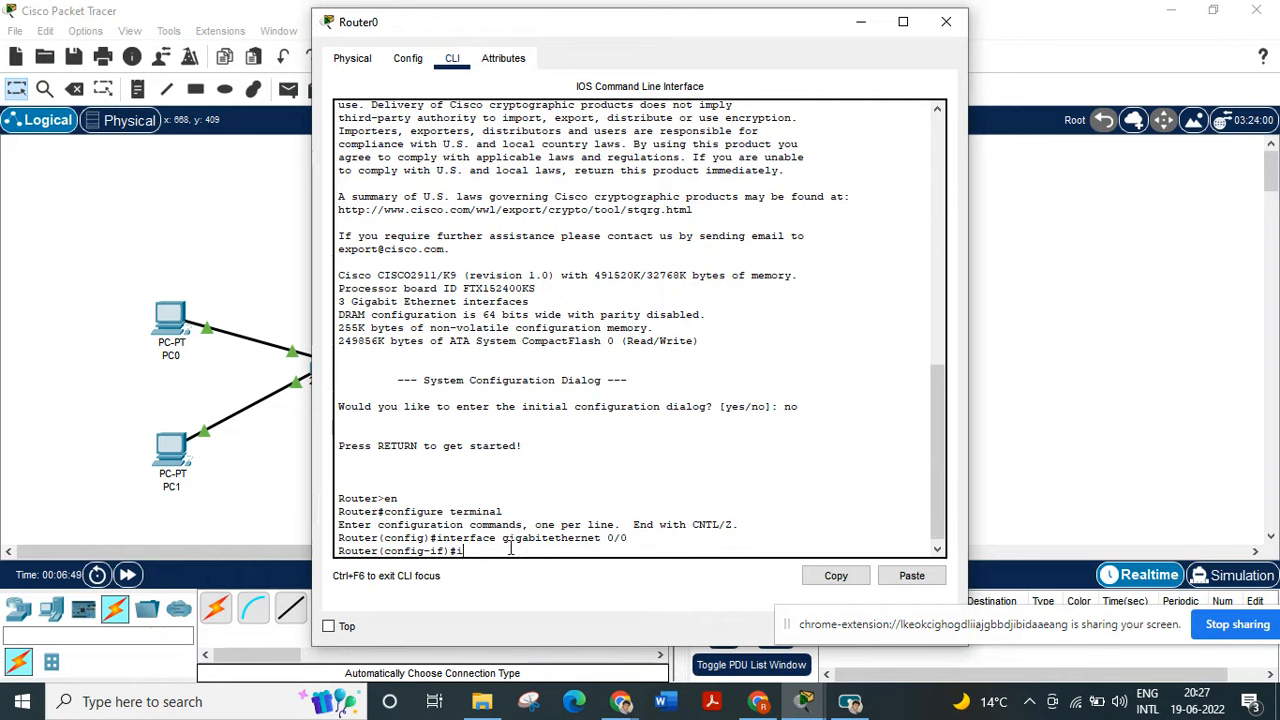
text(p address)
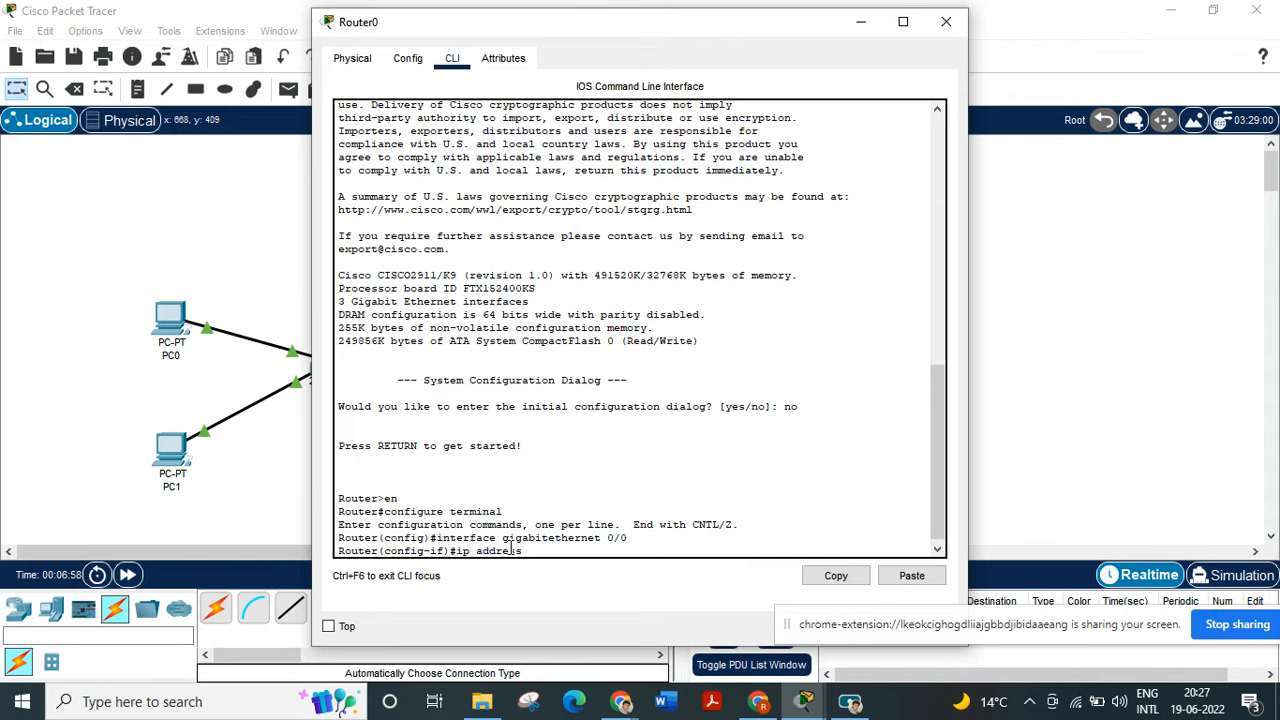
text(192.)
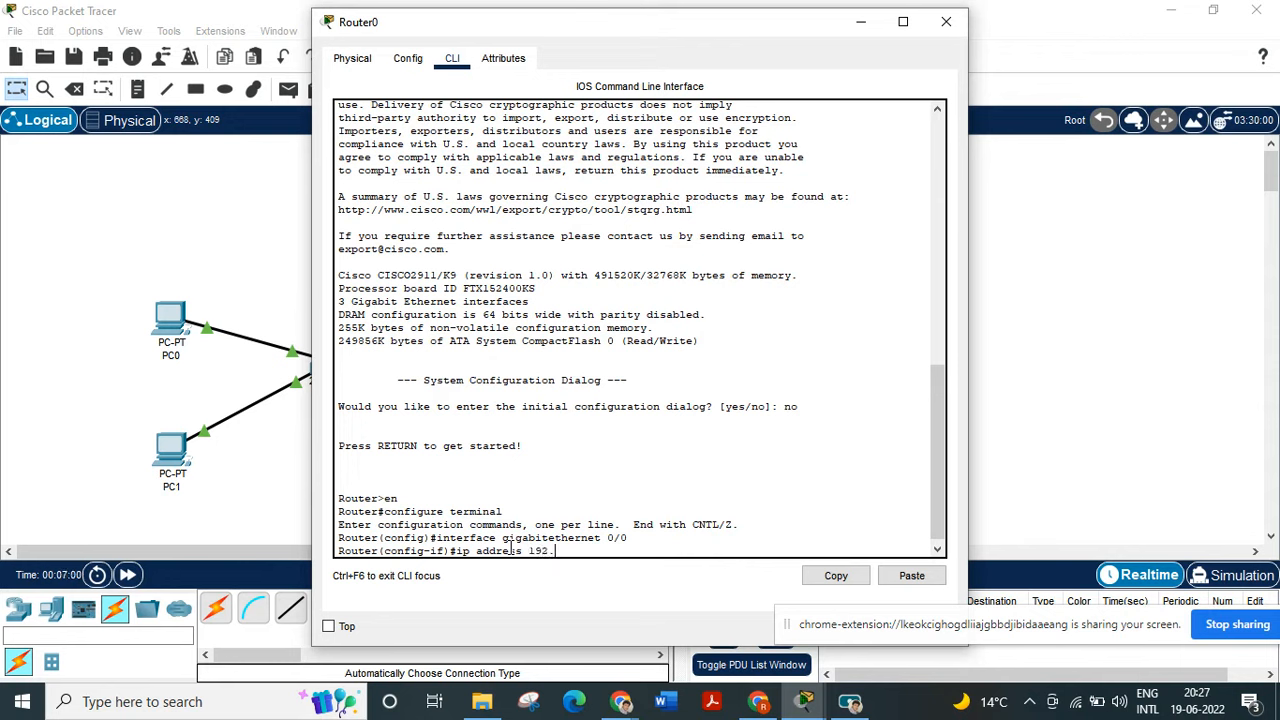
text(168.1)
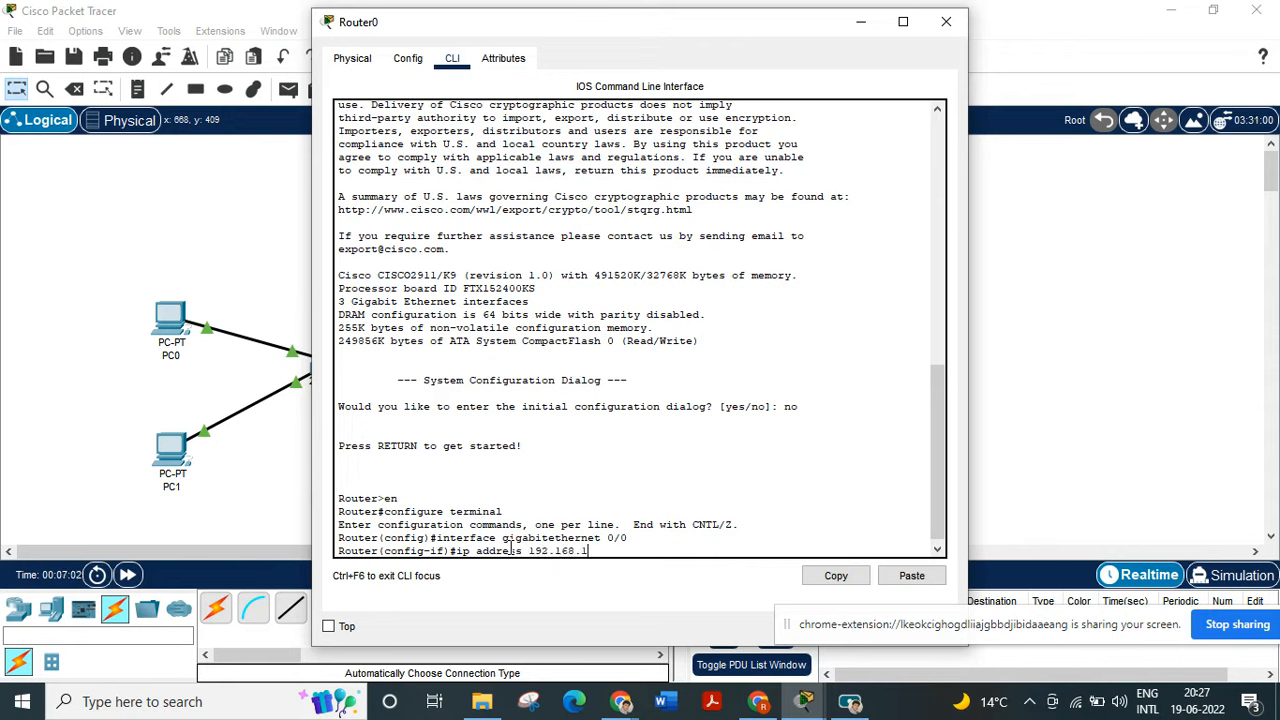
text(1)
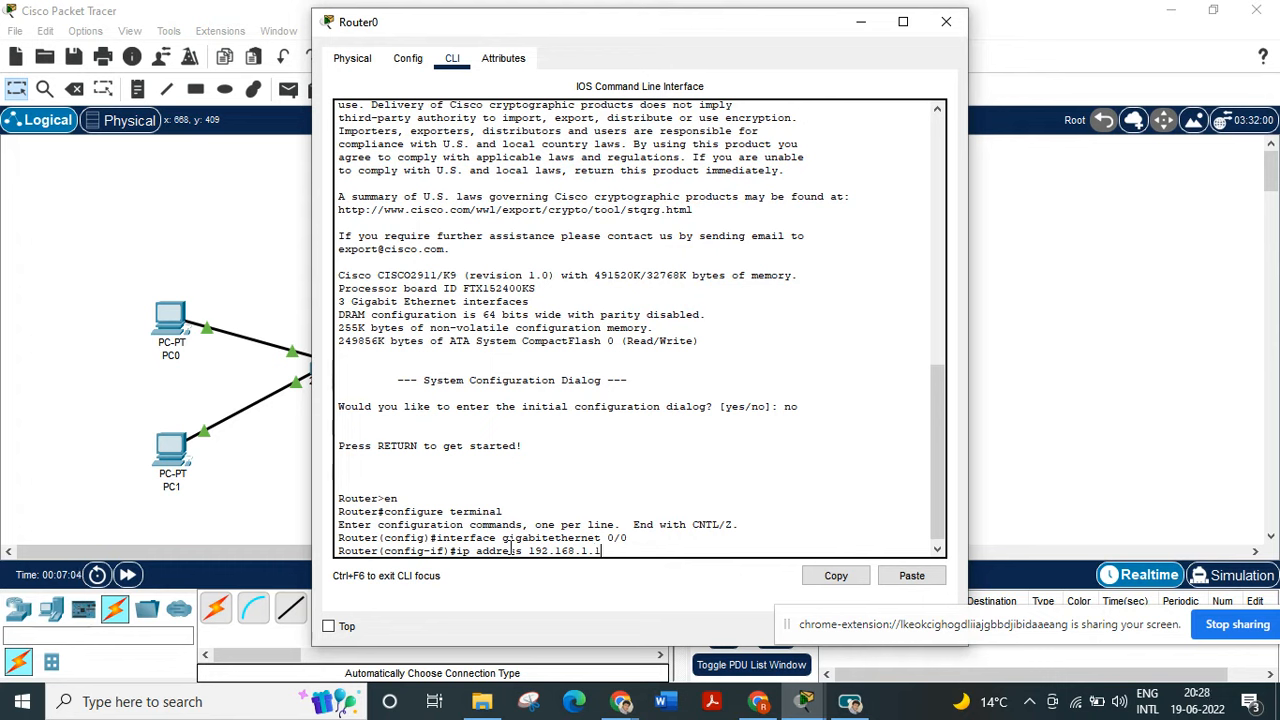
text(25)
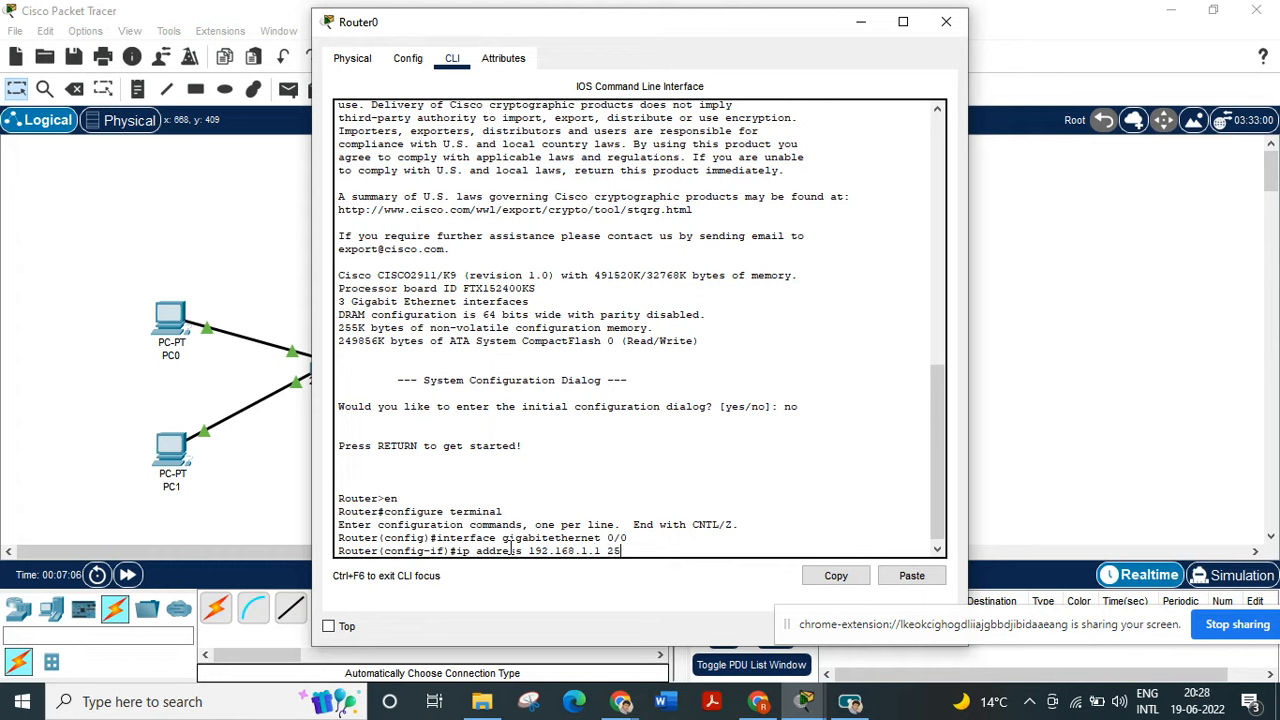
text(5.255.)
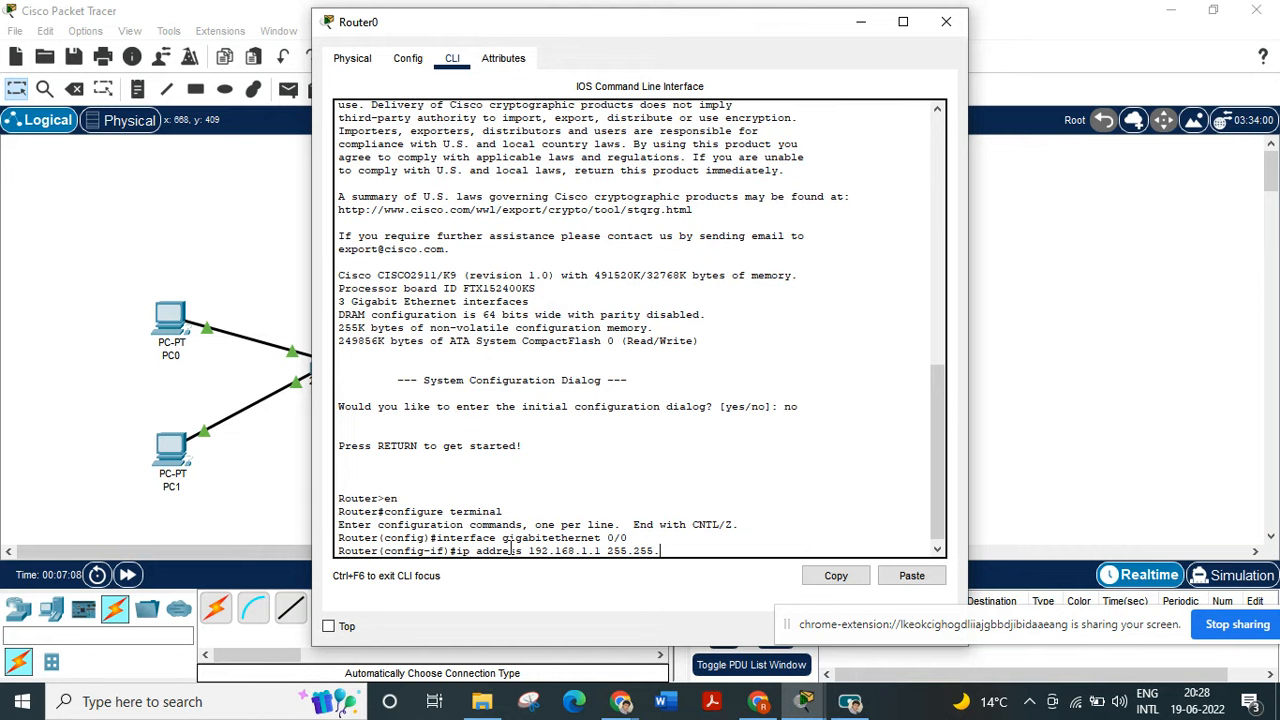
text(255.)
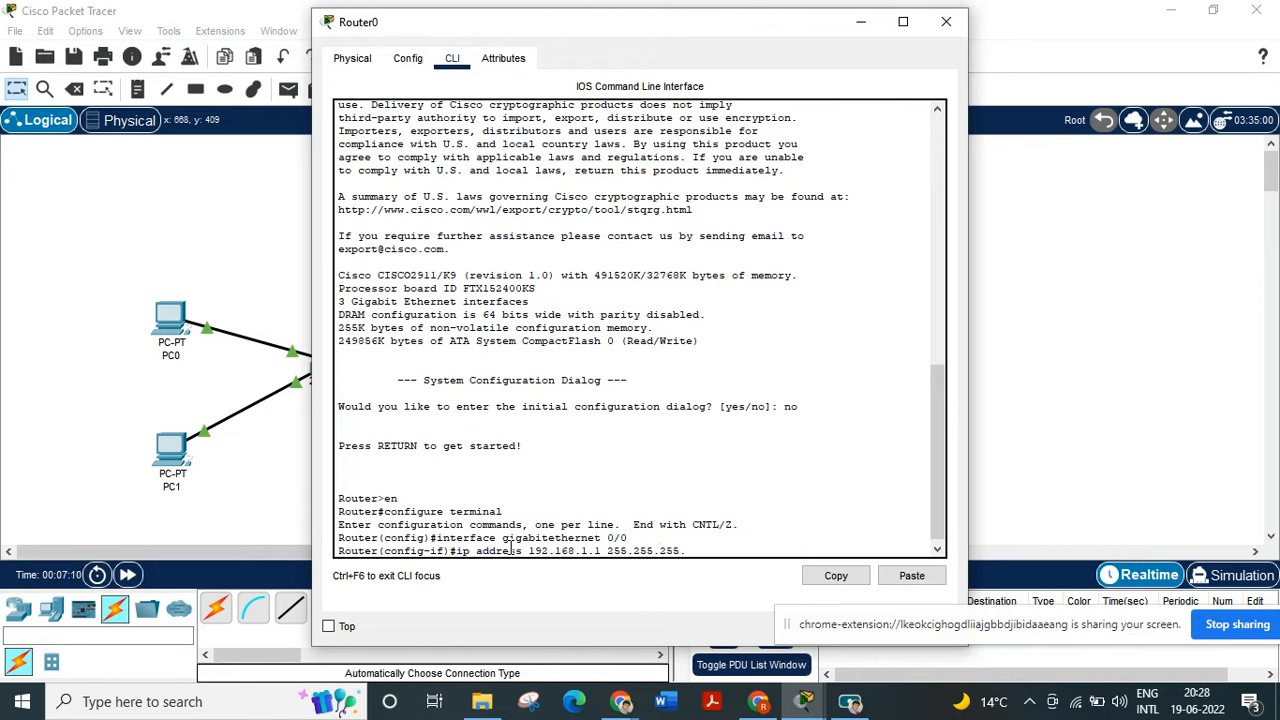
text(0)
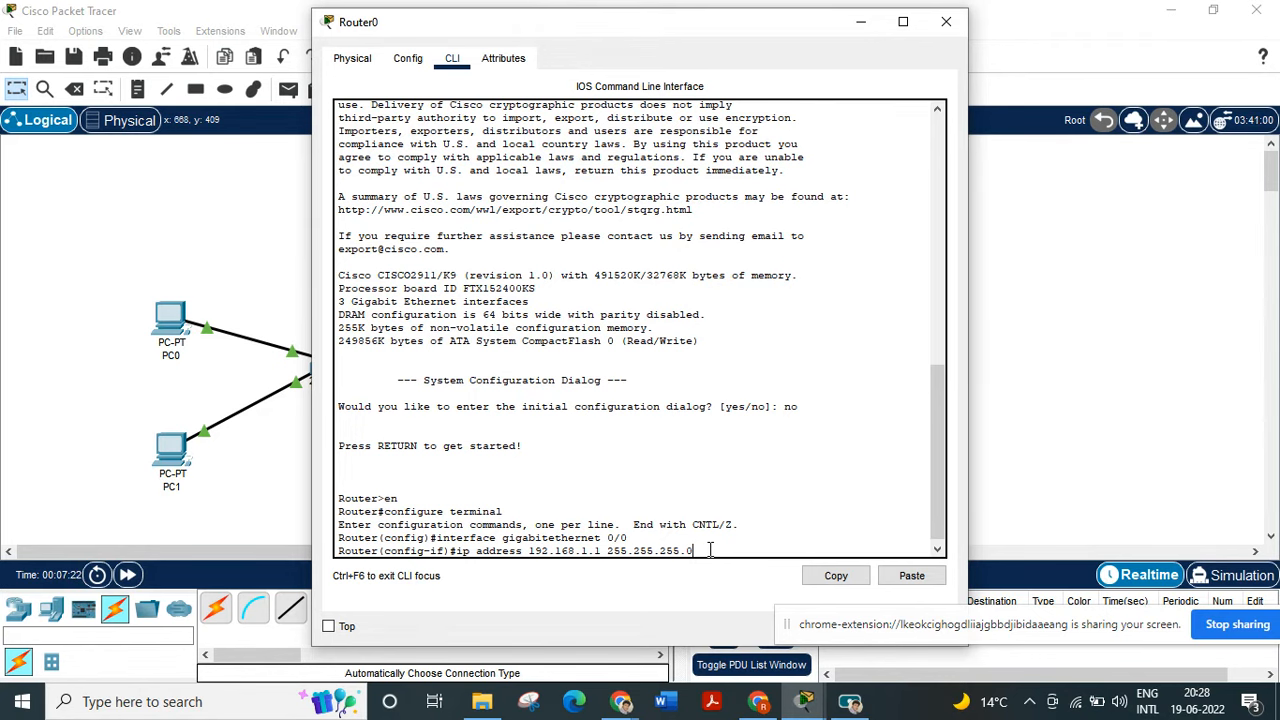
key(enter)
text(n)
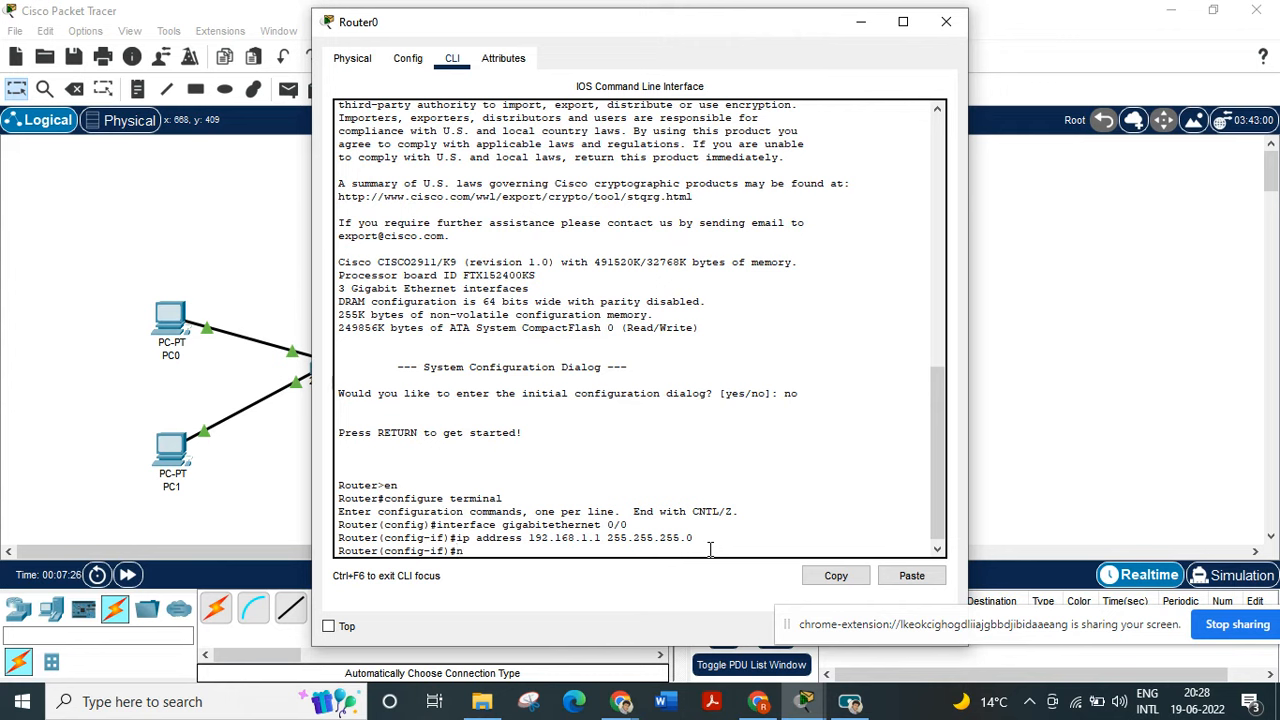
Enable the interface with 'no shutdown' and close Router0's window
text(o shut)
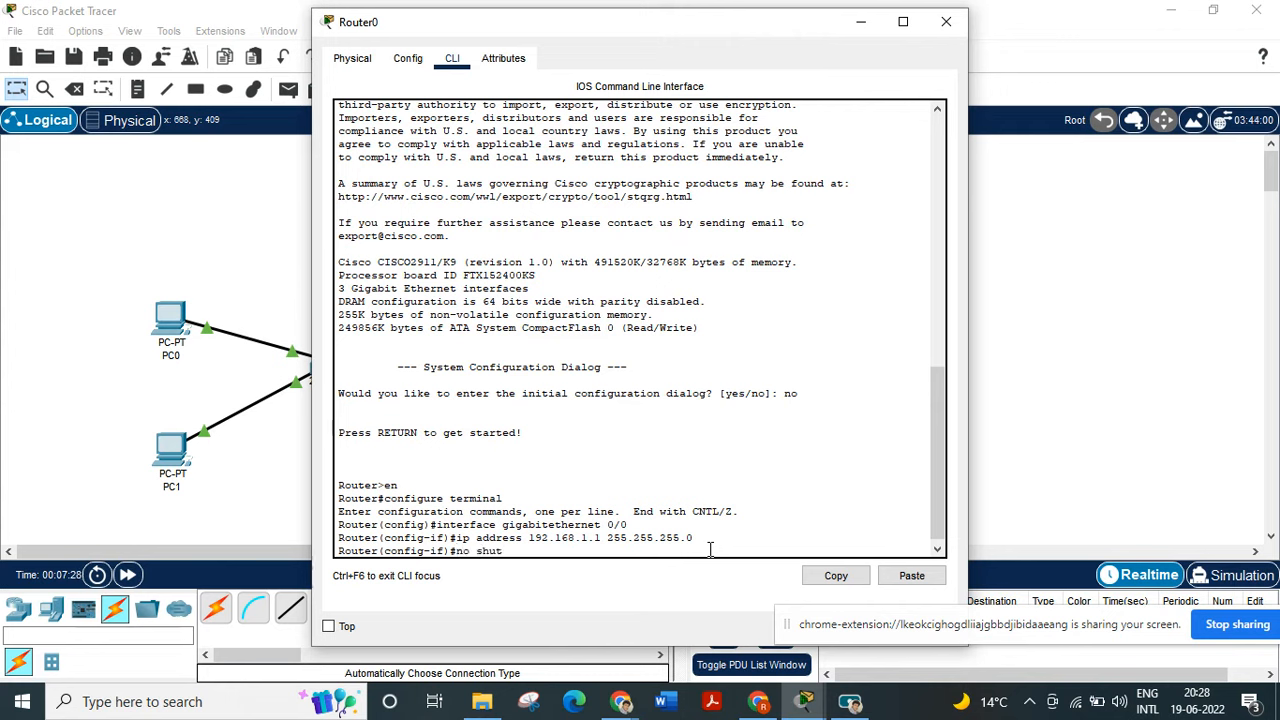
text(down)
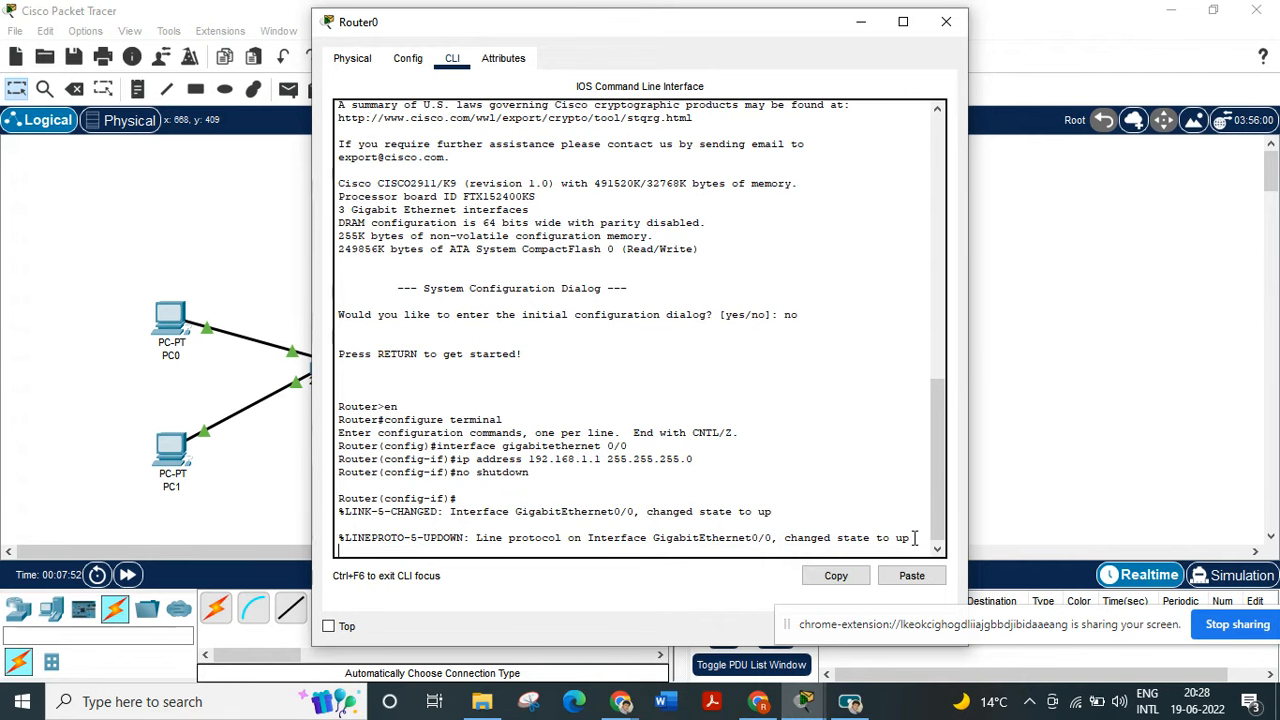
click(944, 21)
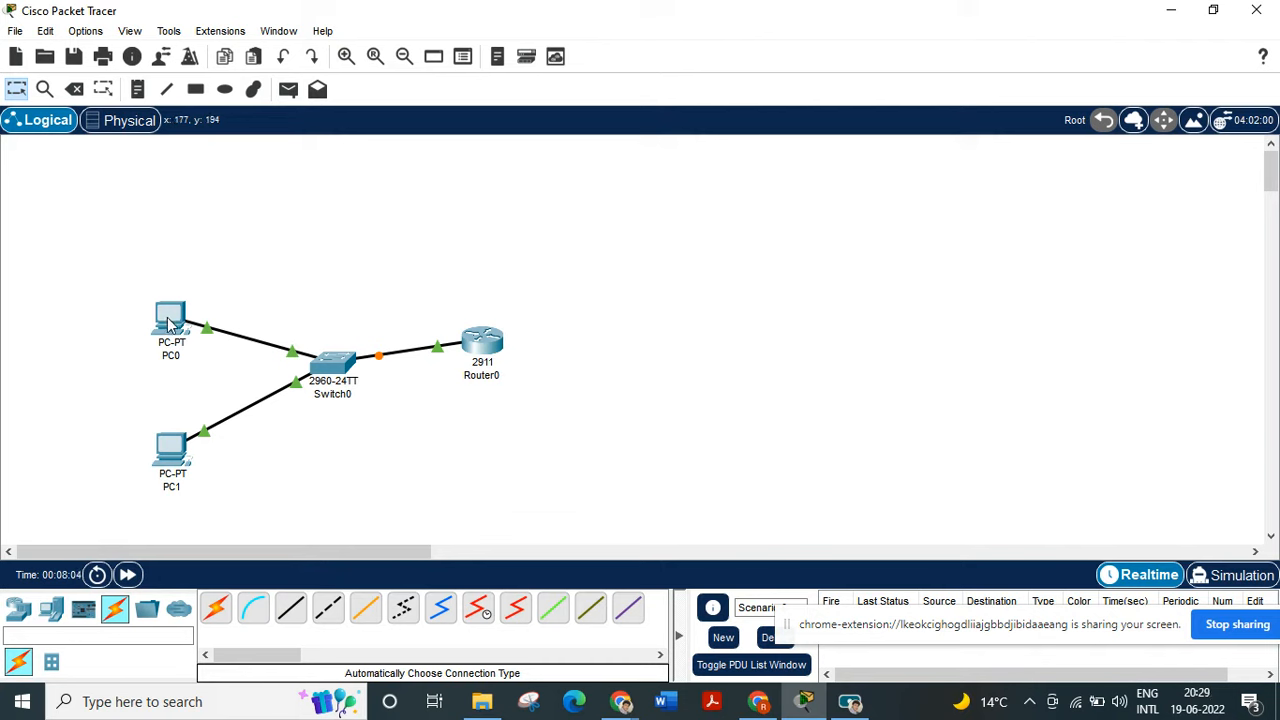
mouse_move(482, 345)
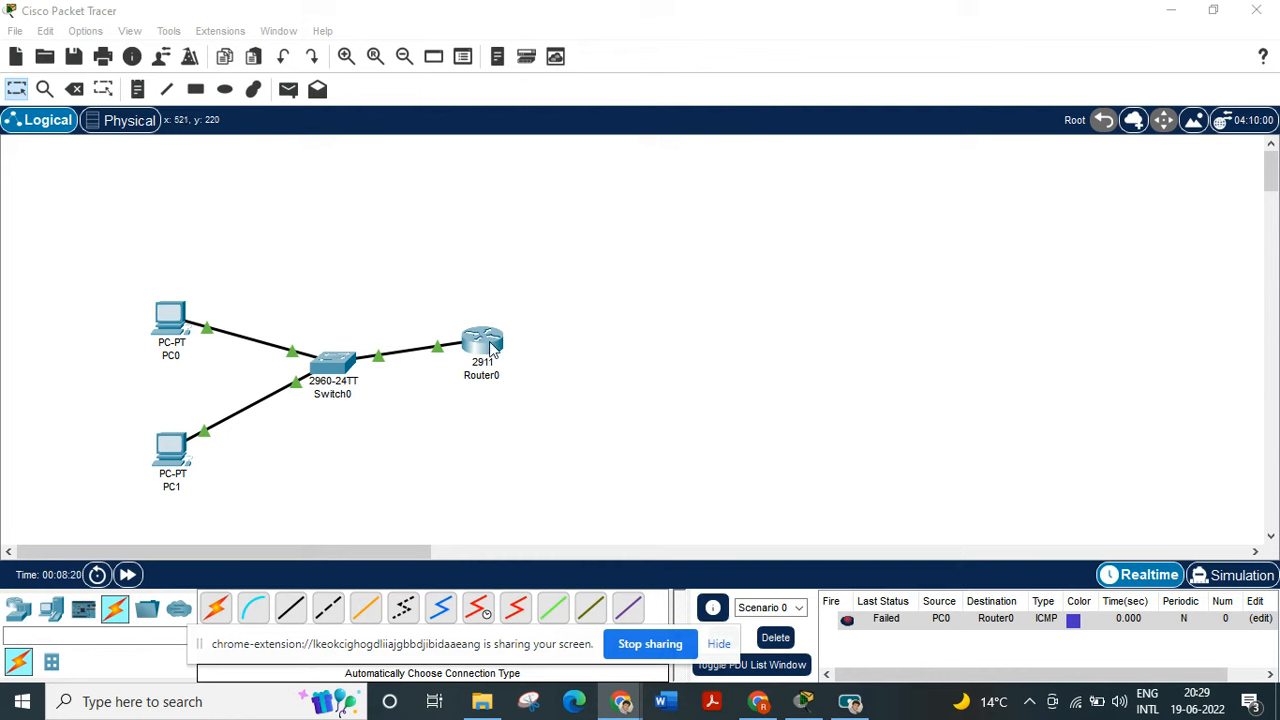
mouse_move(180, 475)
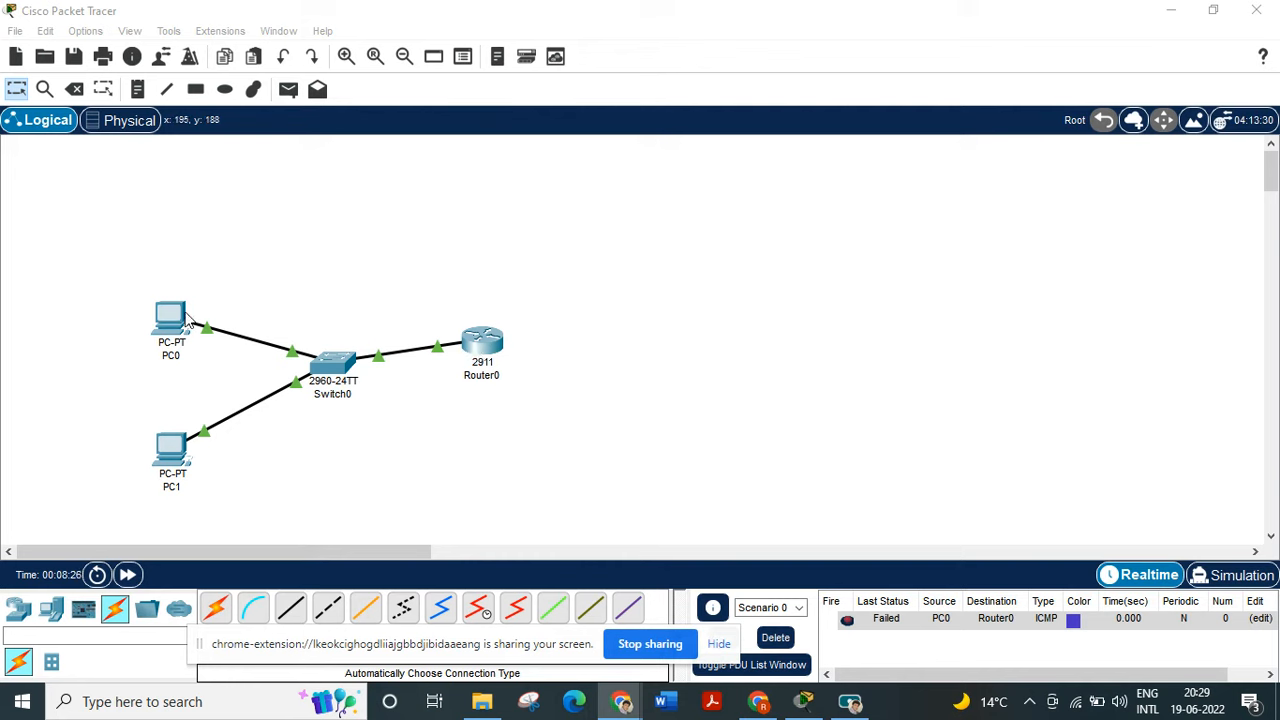
mouse_move(168, 420)
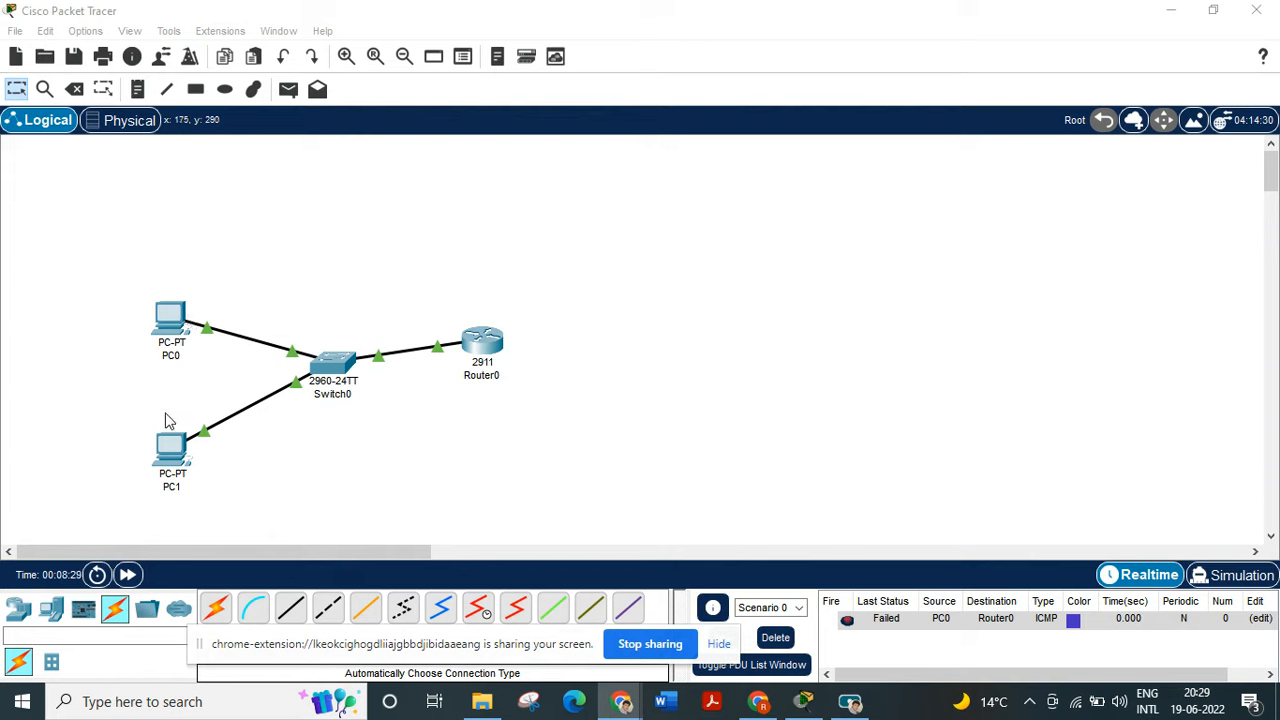
mouse_move(448, 497)
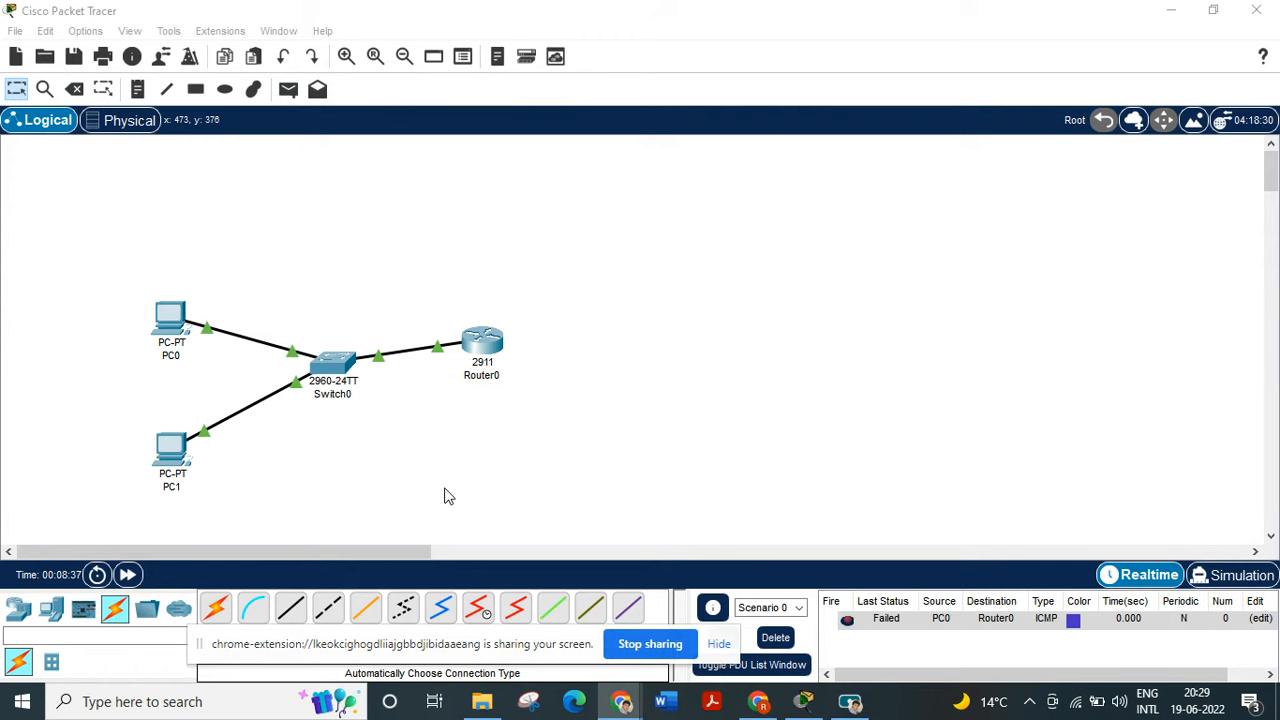
Open PC0's IP Configuration and enter address 192.168.1.2
double_click(170, 317)
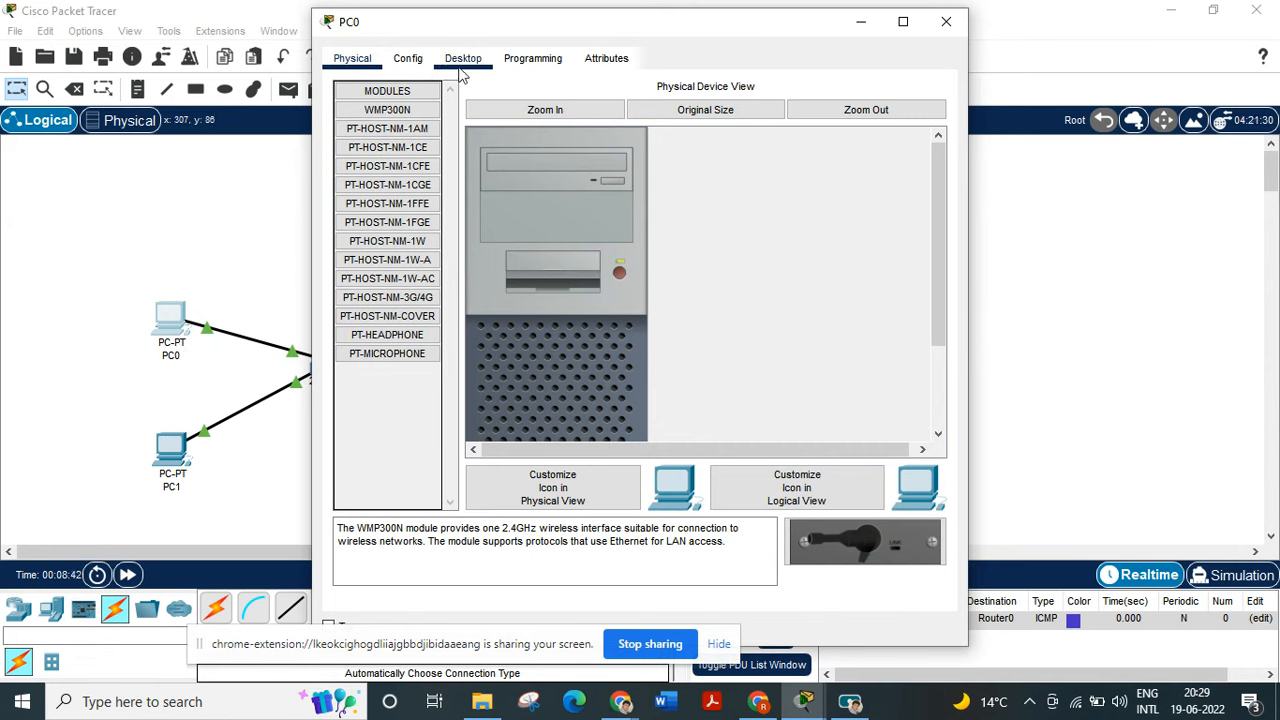
click(463, 58)
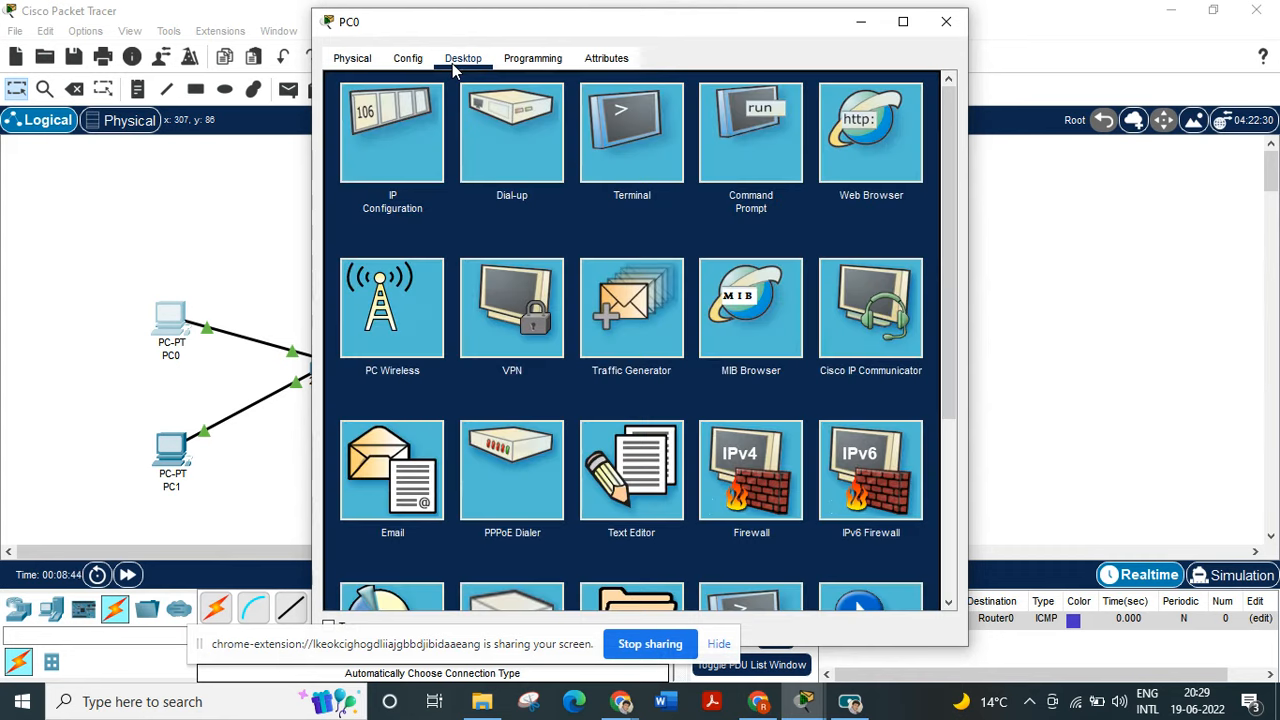
click(392, 131)
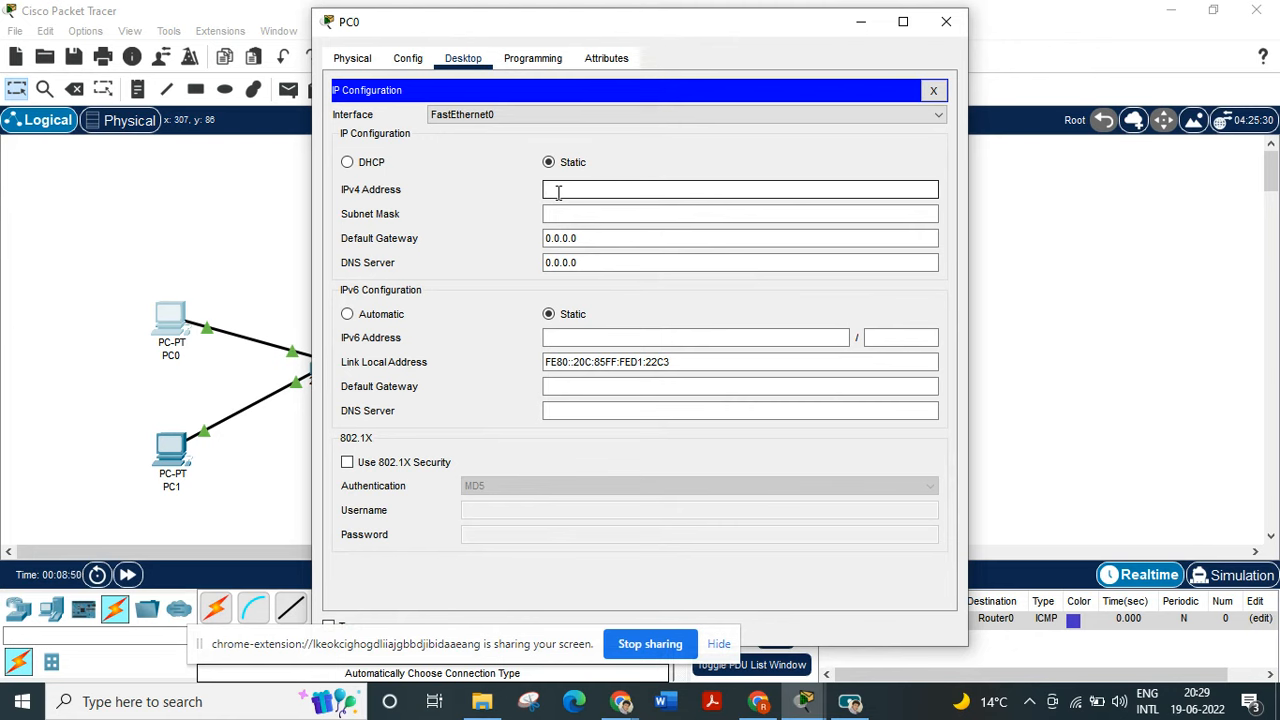
text(192.168.1.)
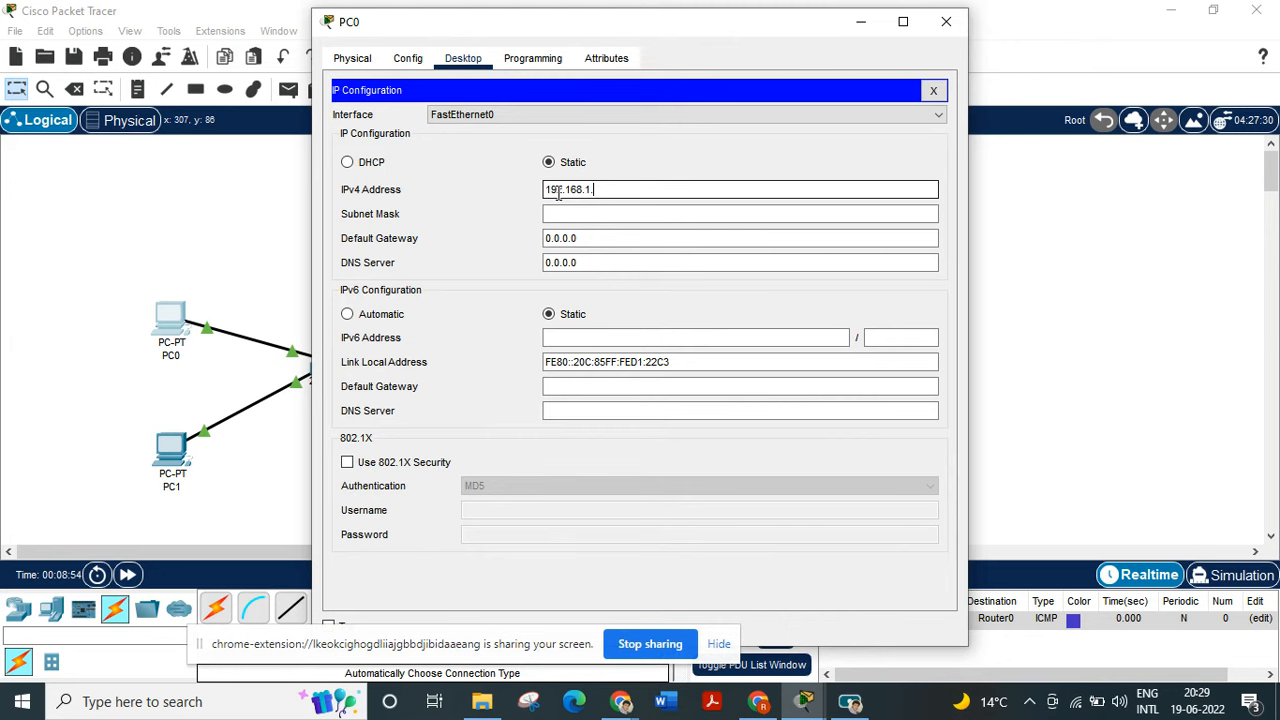
text(2)
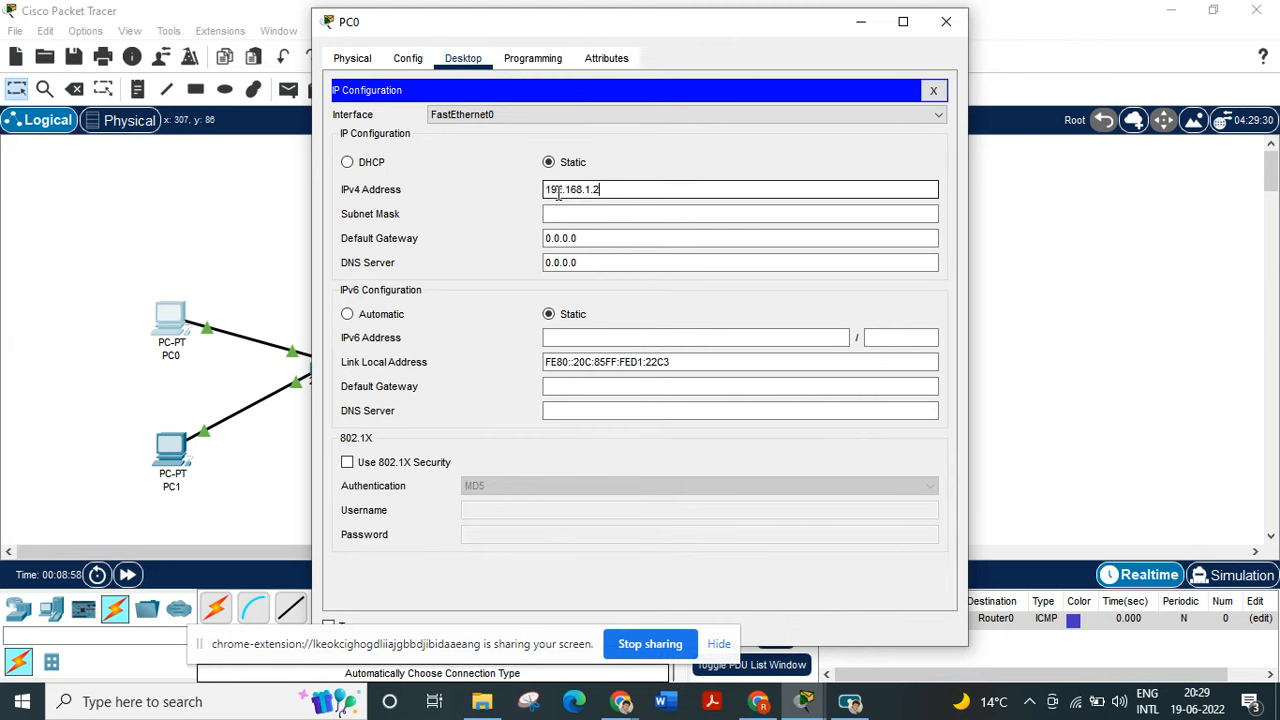
Accept mask 255.255.255.0 and set PC0's default gateway to 192.168.1.1
click(740, 213)
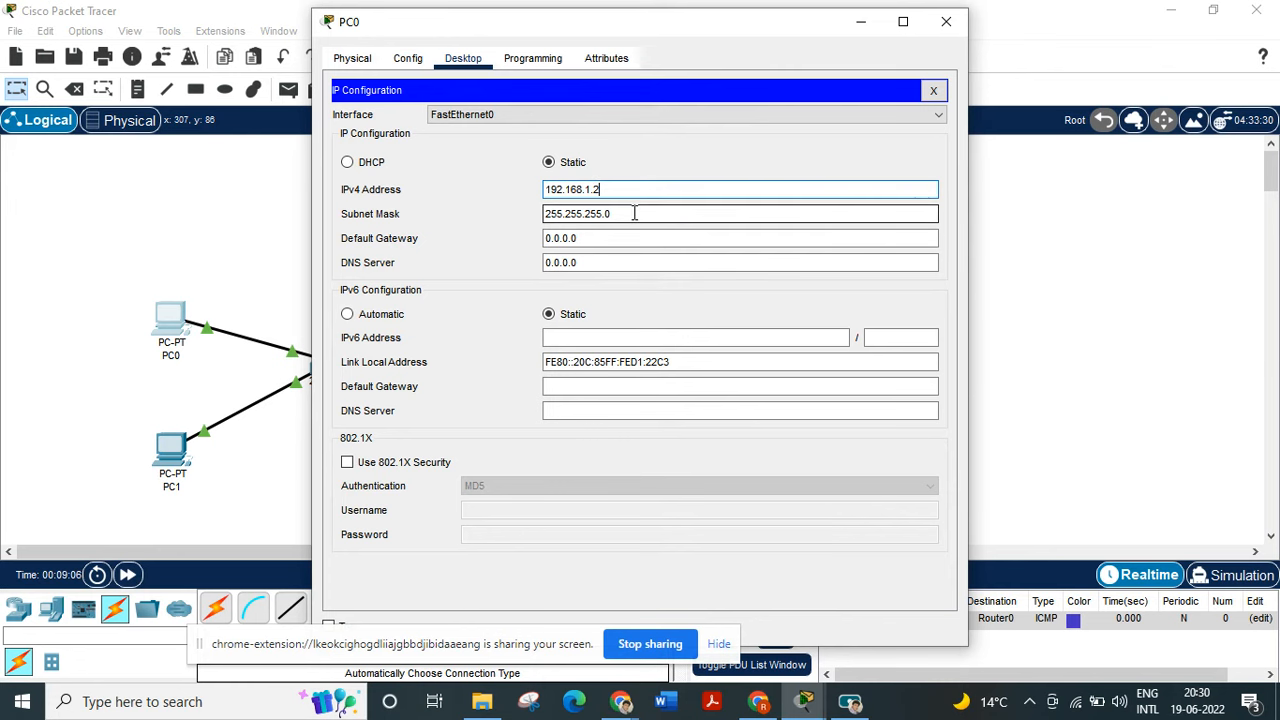
click(619, 238)
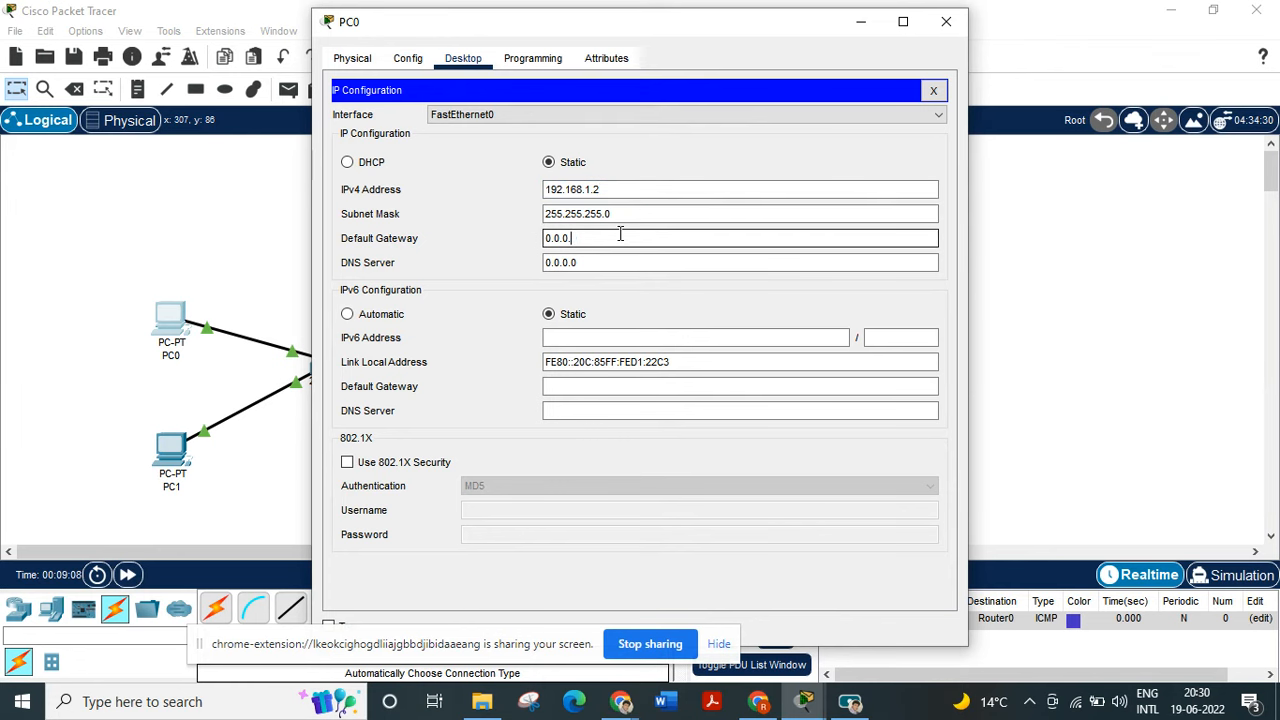
key(Backspace)
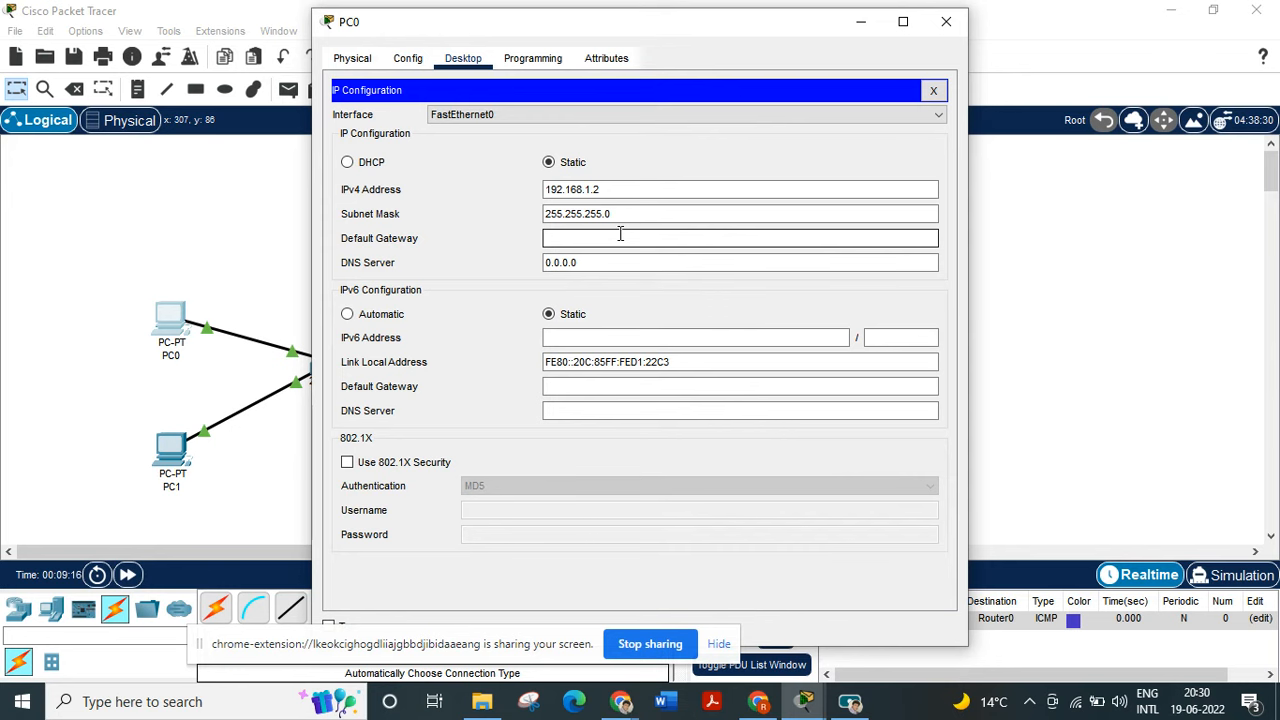
text(192.168.1.1)
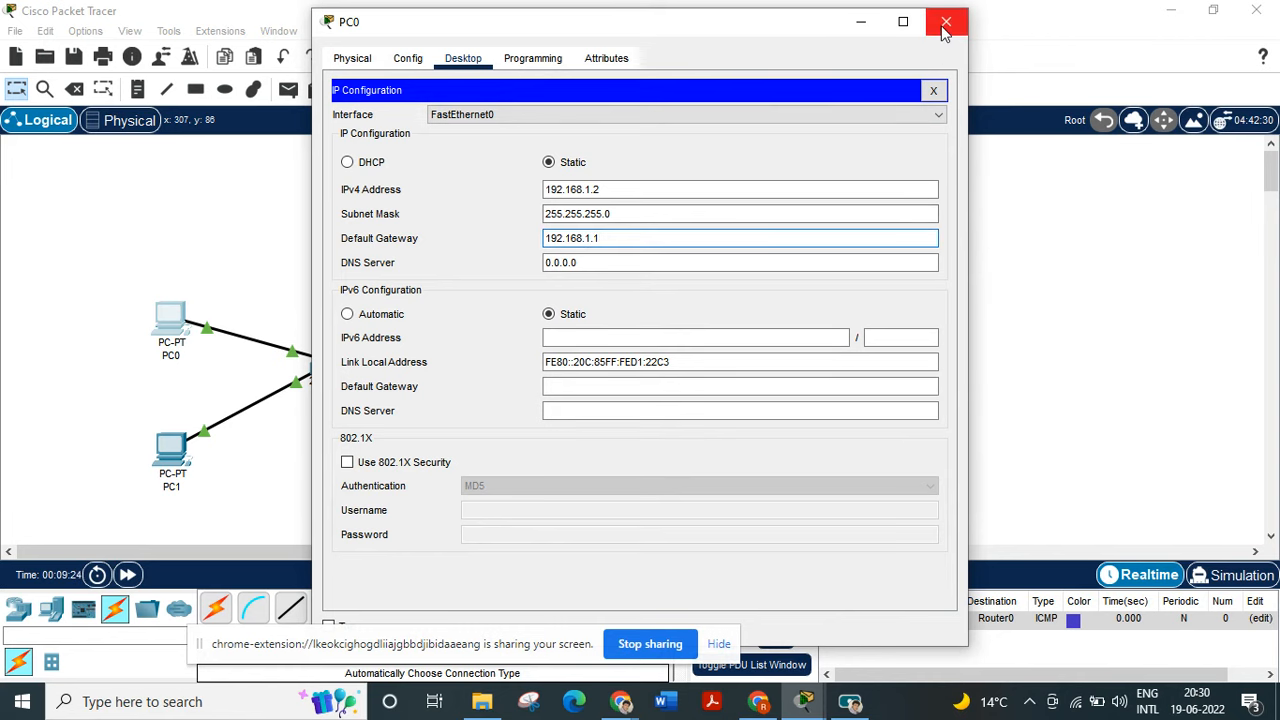
Close PC0, then give PC1 address 192.168.1.3 and gateway 192.168.1.1
click(945, 22)
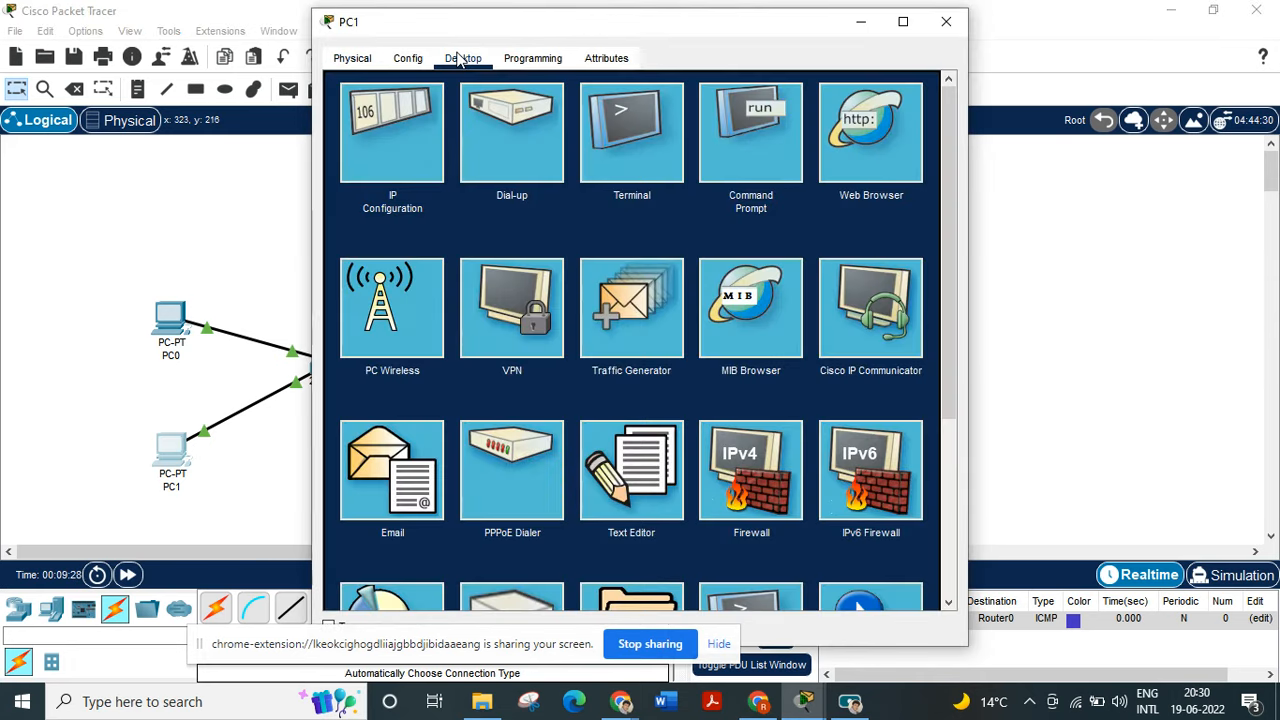
click(392, 131)
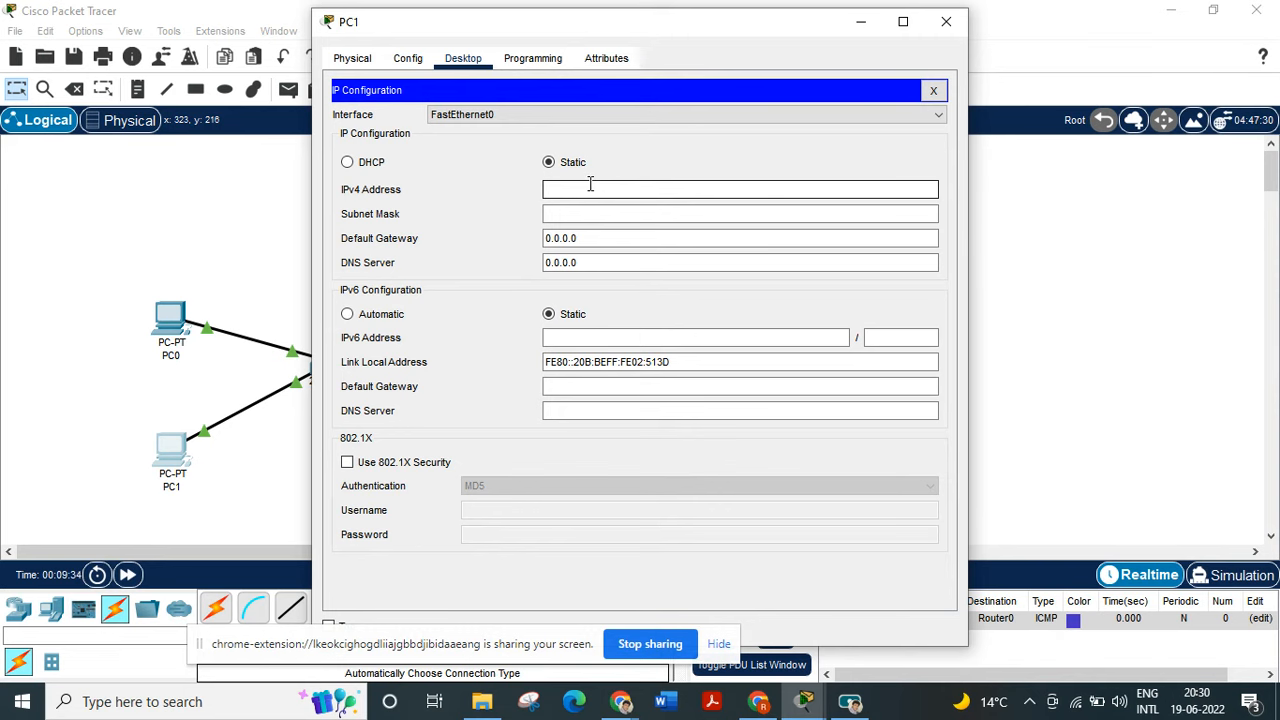
text(192.168.1)
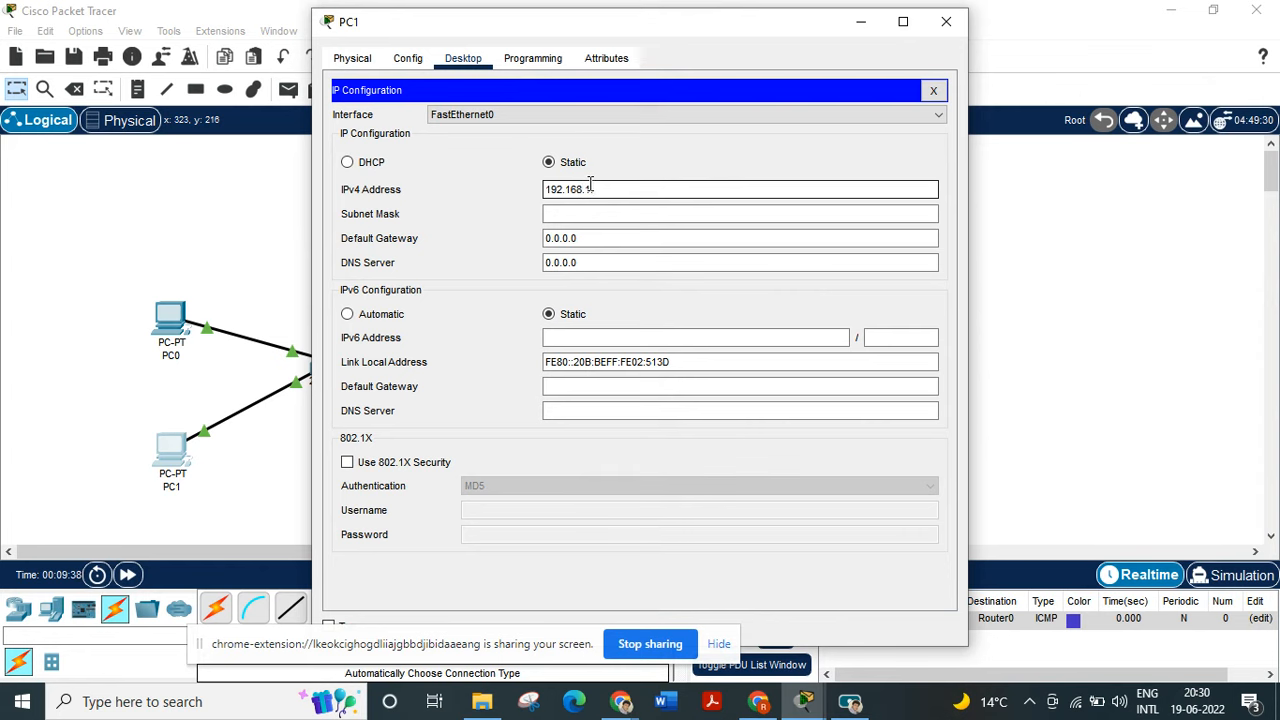
text(3)
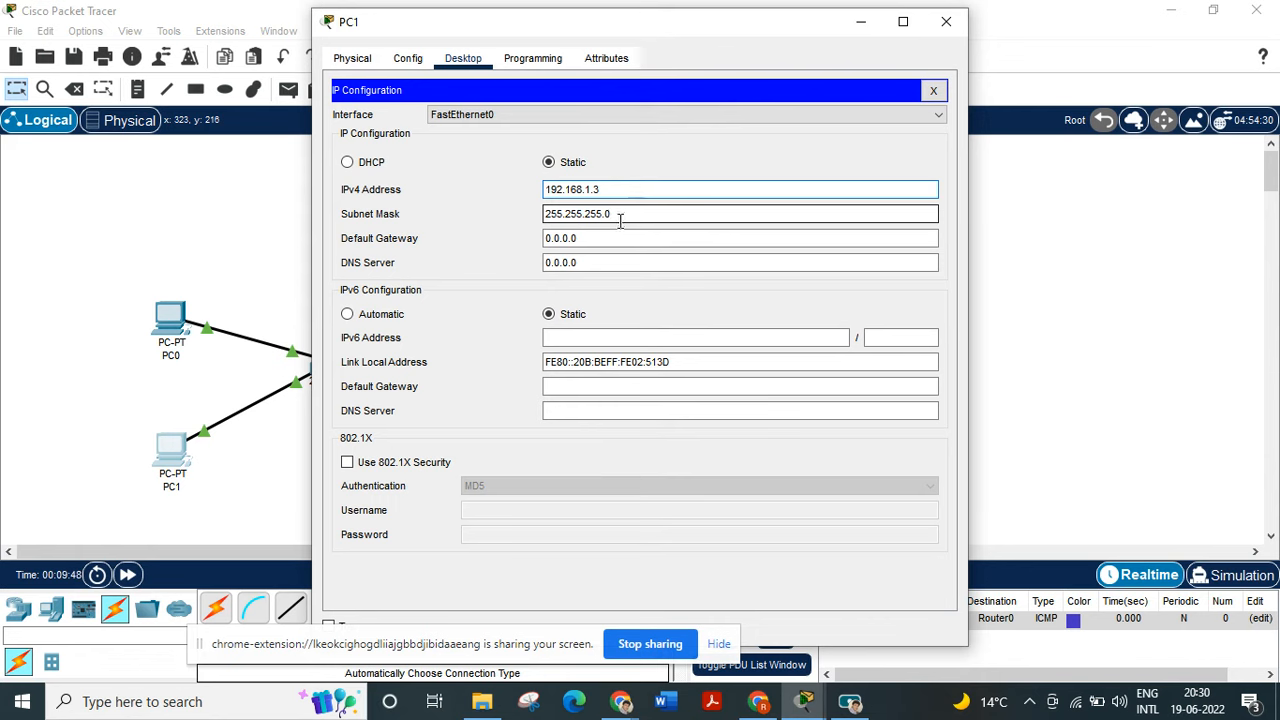
click(740, 238)
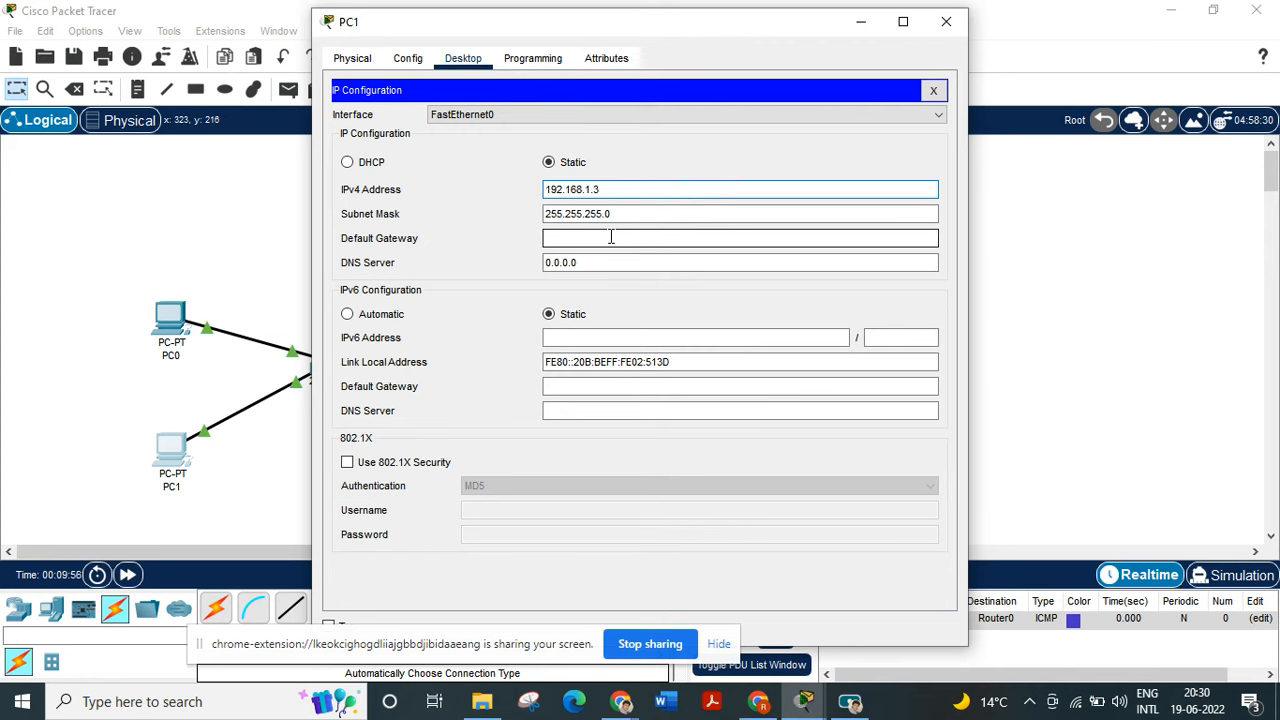
text(192.168.1.1)
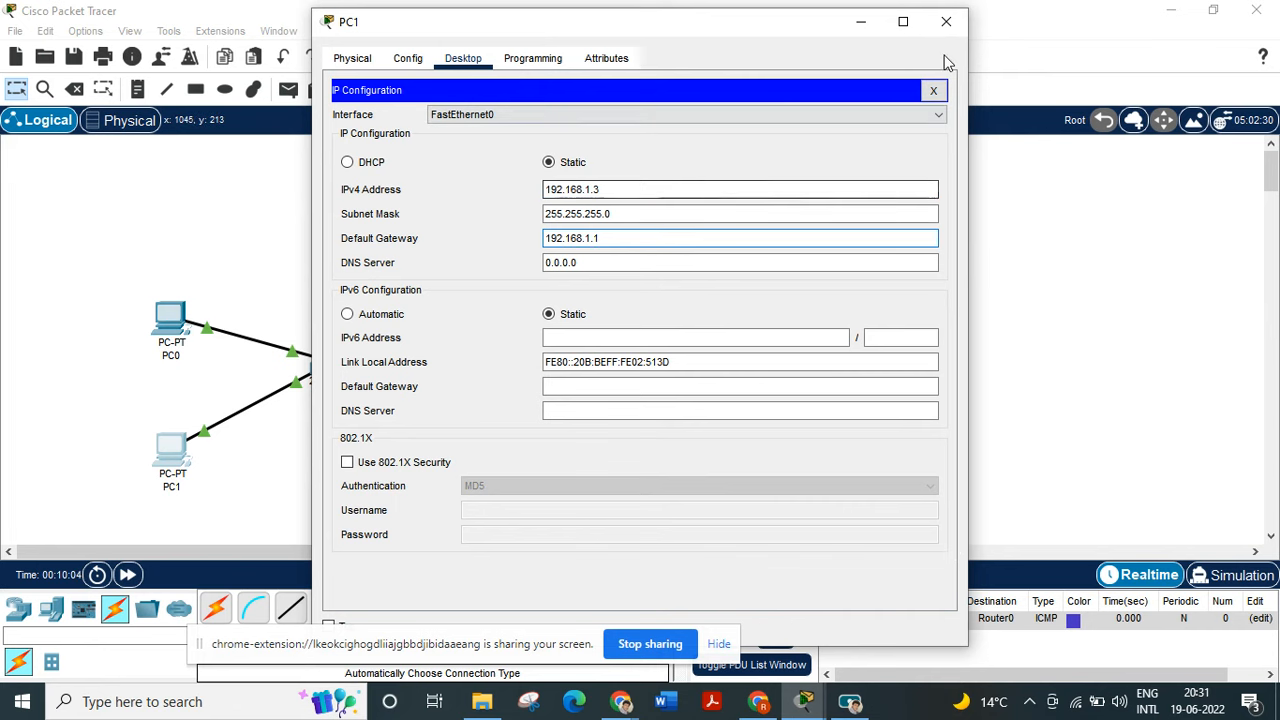
Close PC1's window and begin adding simple PDU pings
click(933, 90)
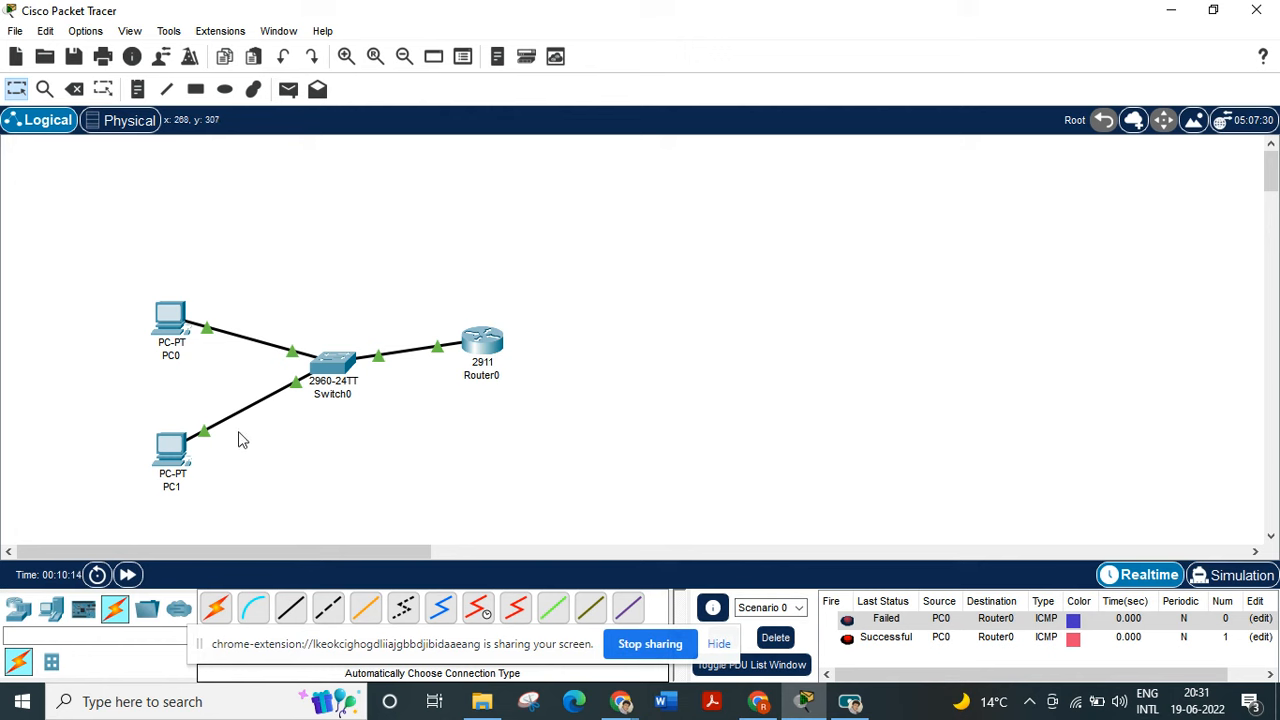
click(288, 90)
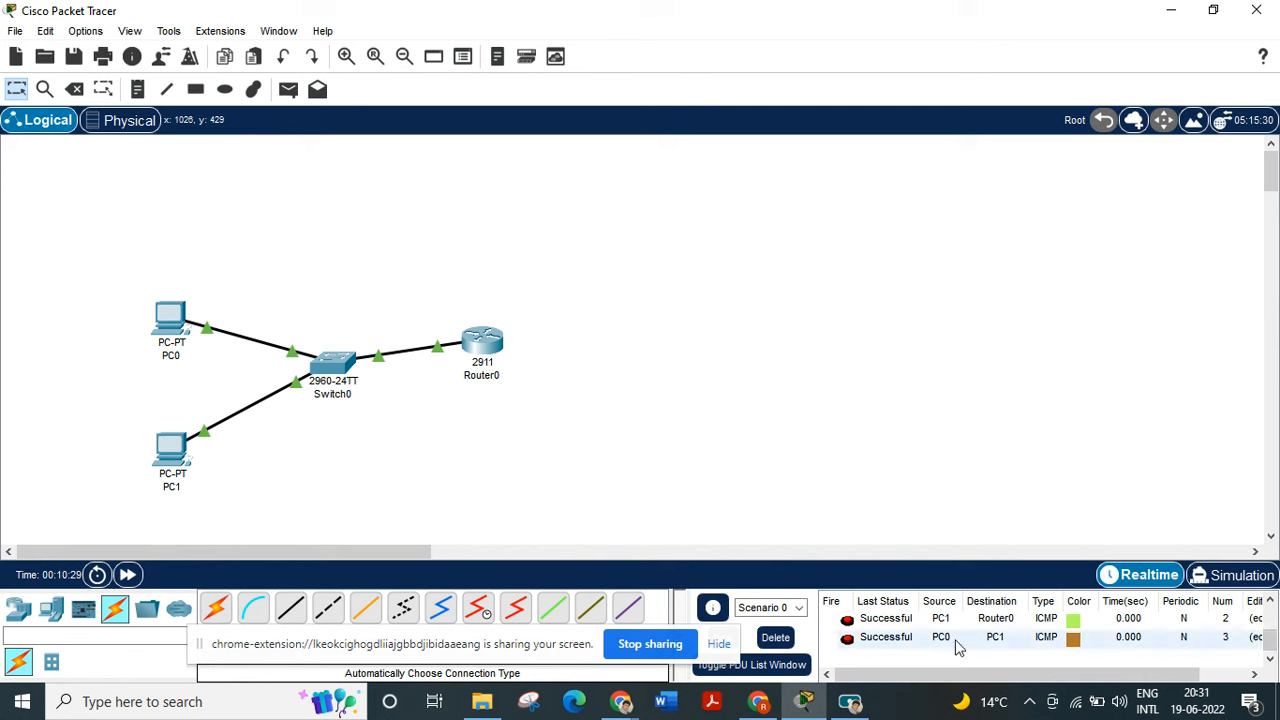
mouse_move(520, 460)
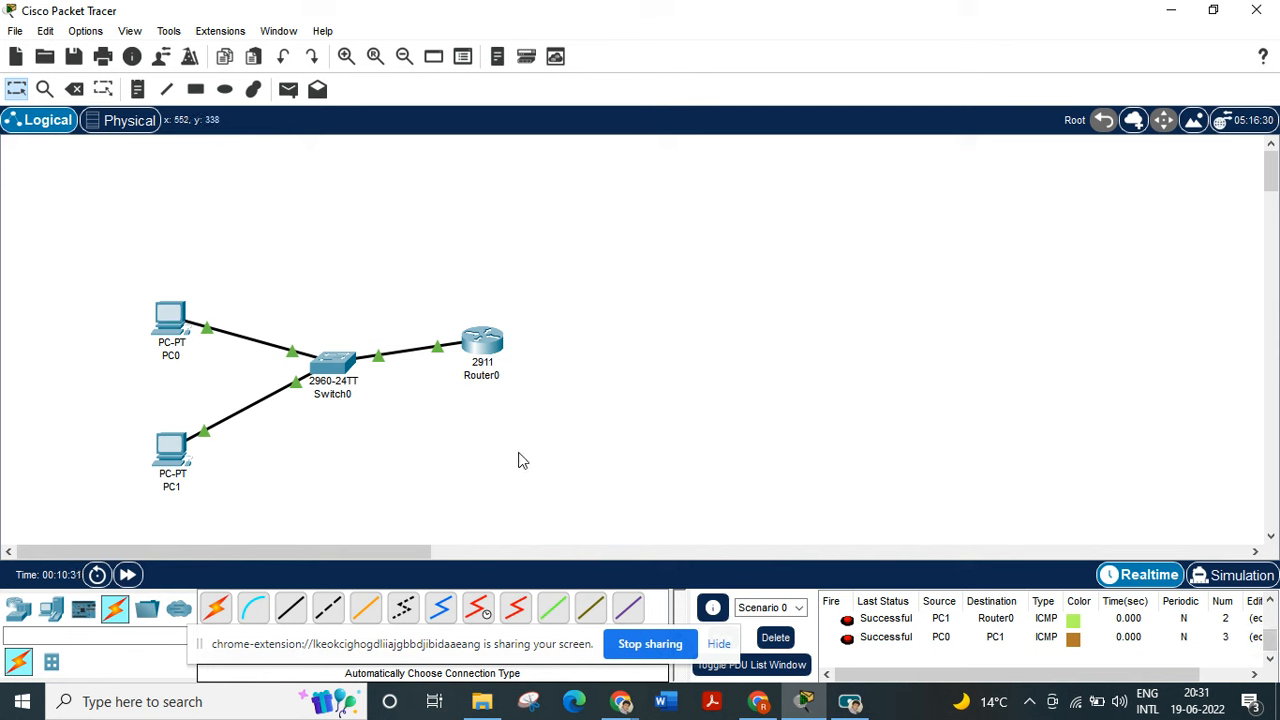